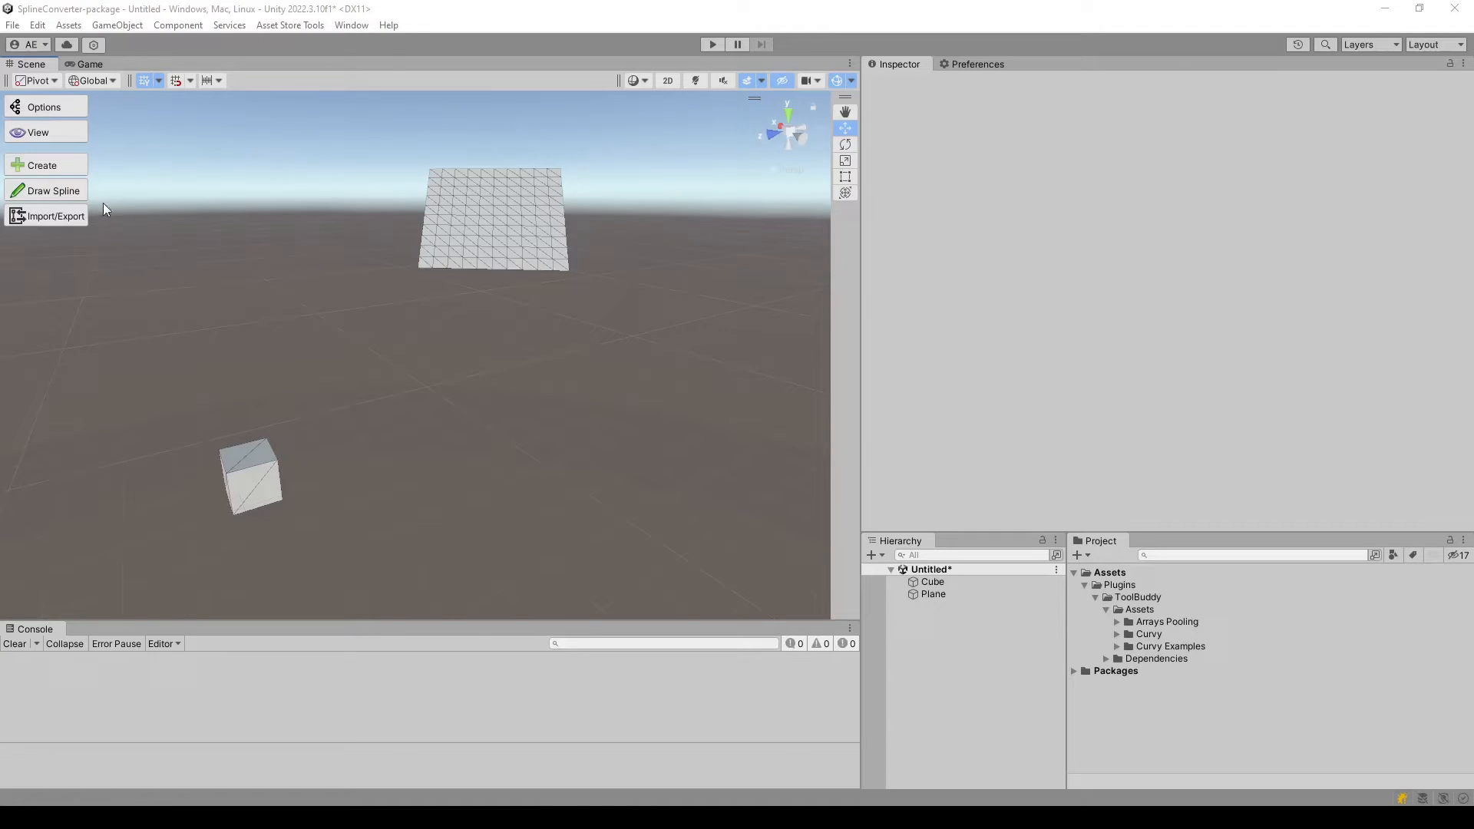
Activate the Draw Spline tool from the scene toolbar.
click(54, 191)
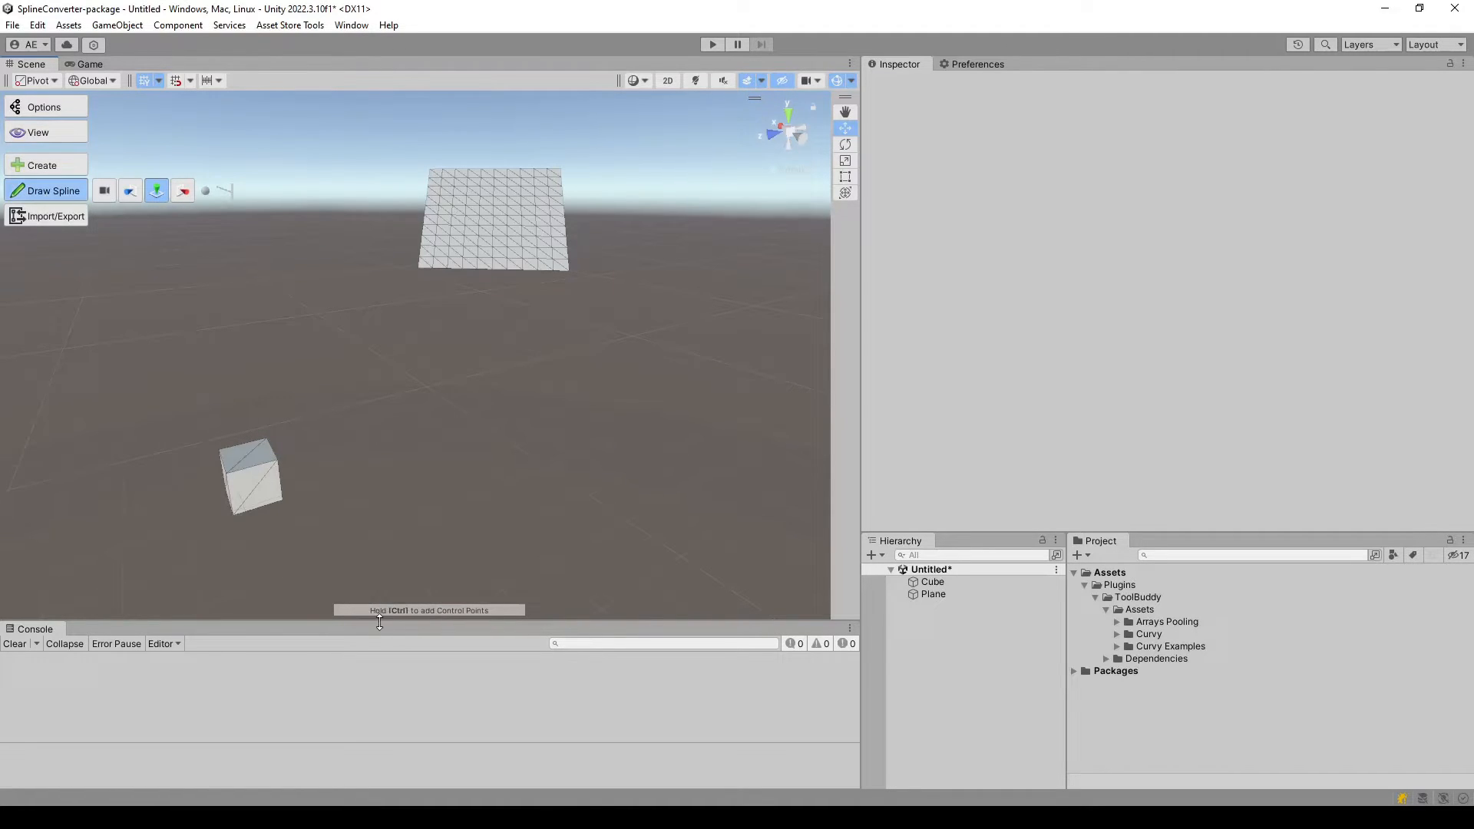
mouse_move(432, 614)
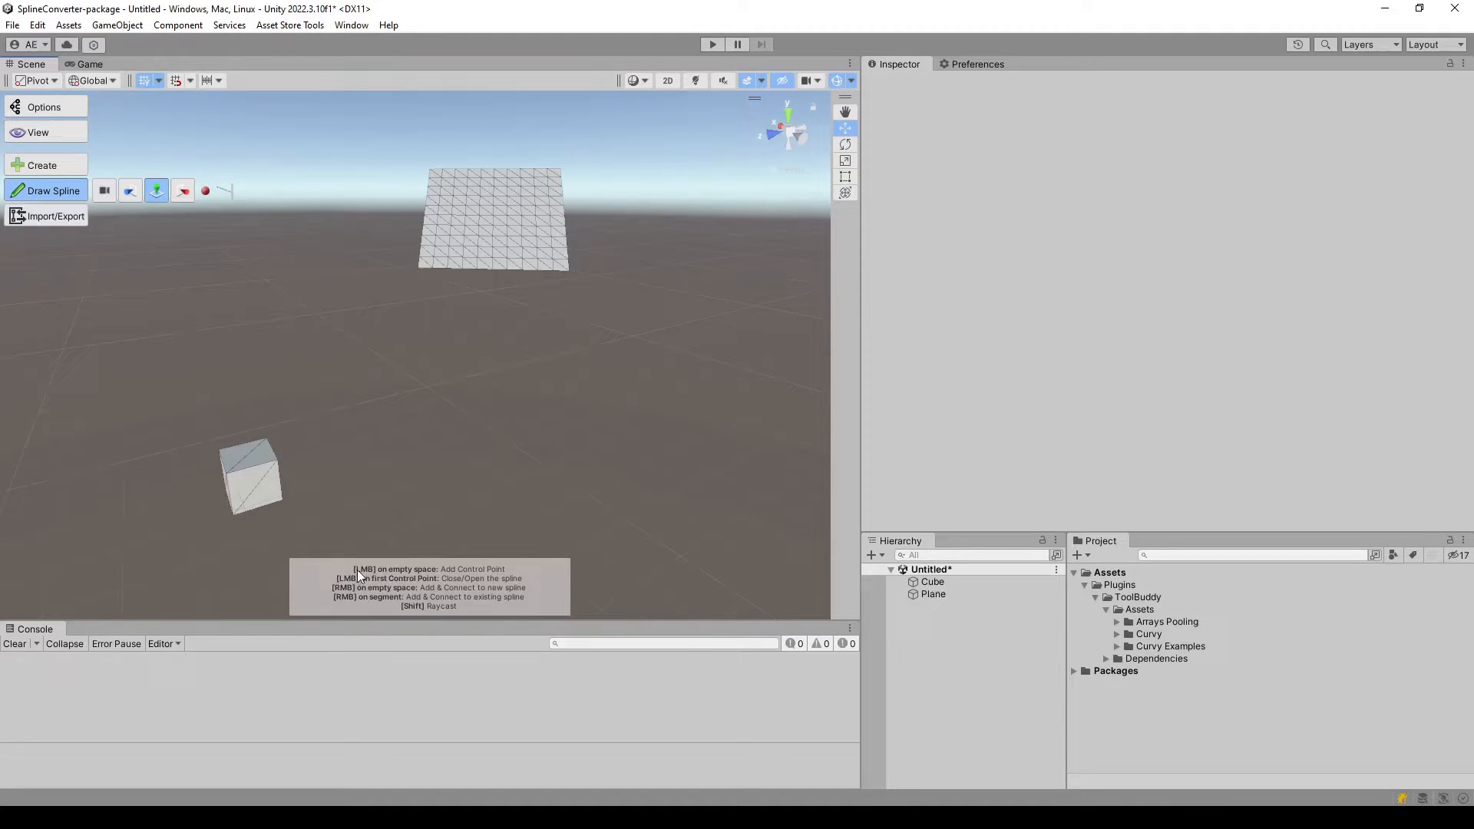
mouse_move(200, 512)
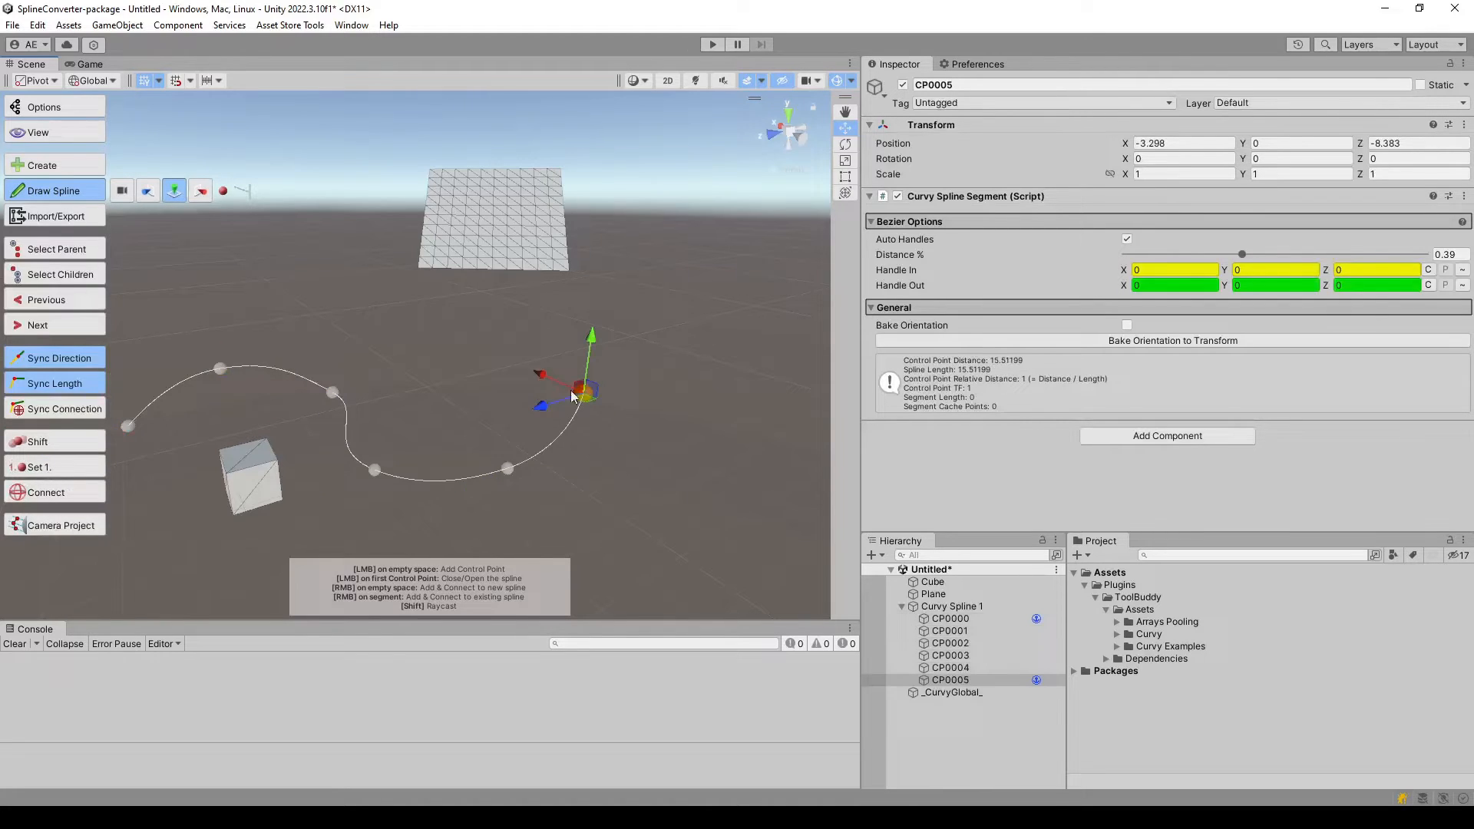
Select individual control points of Curvy Spline 1 in the Hierarchy to inspect them.
click(952, 605)
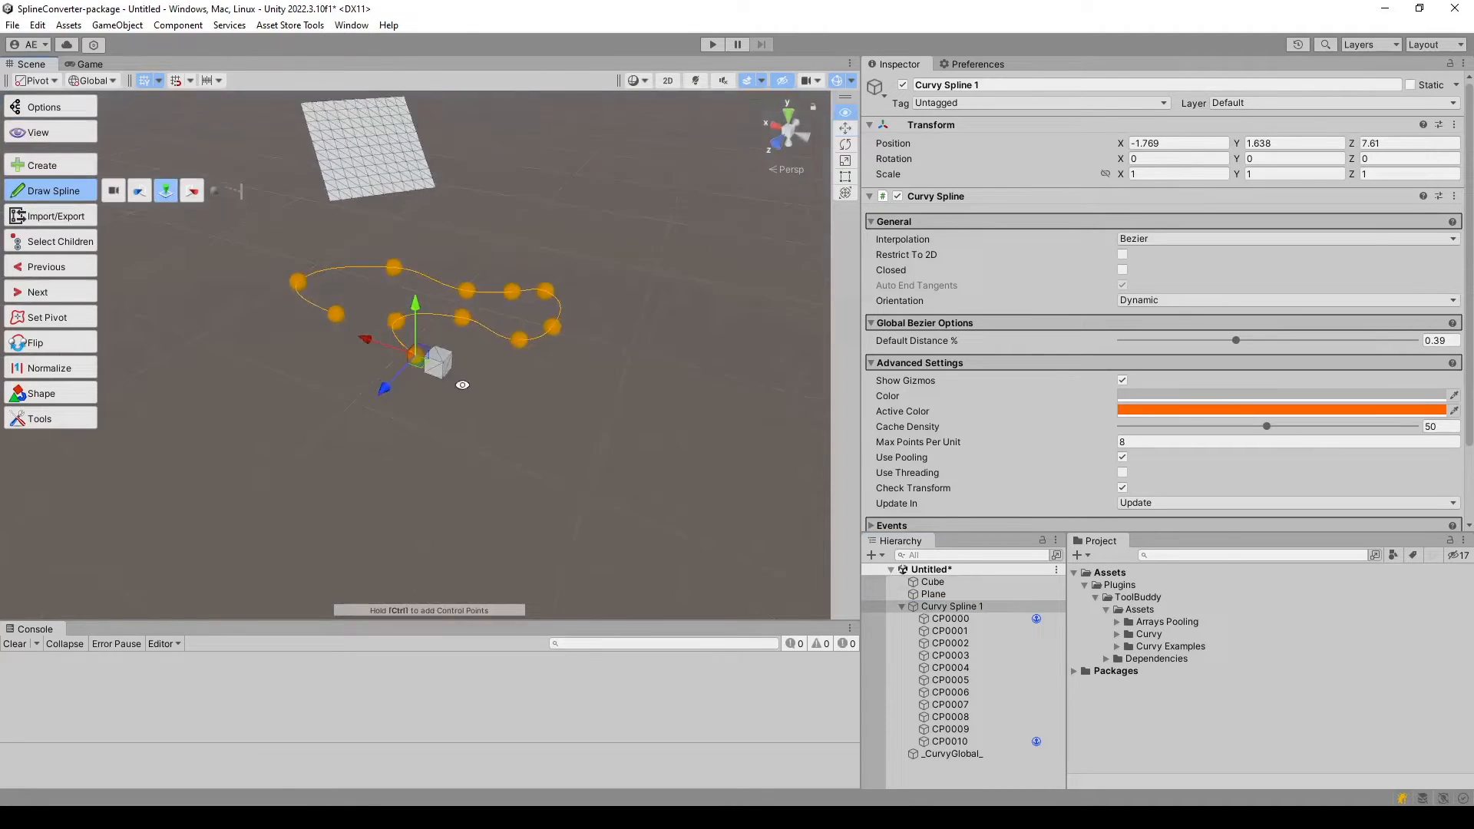
click(949, 632)
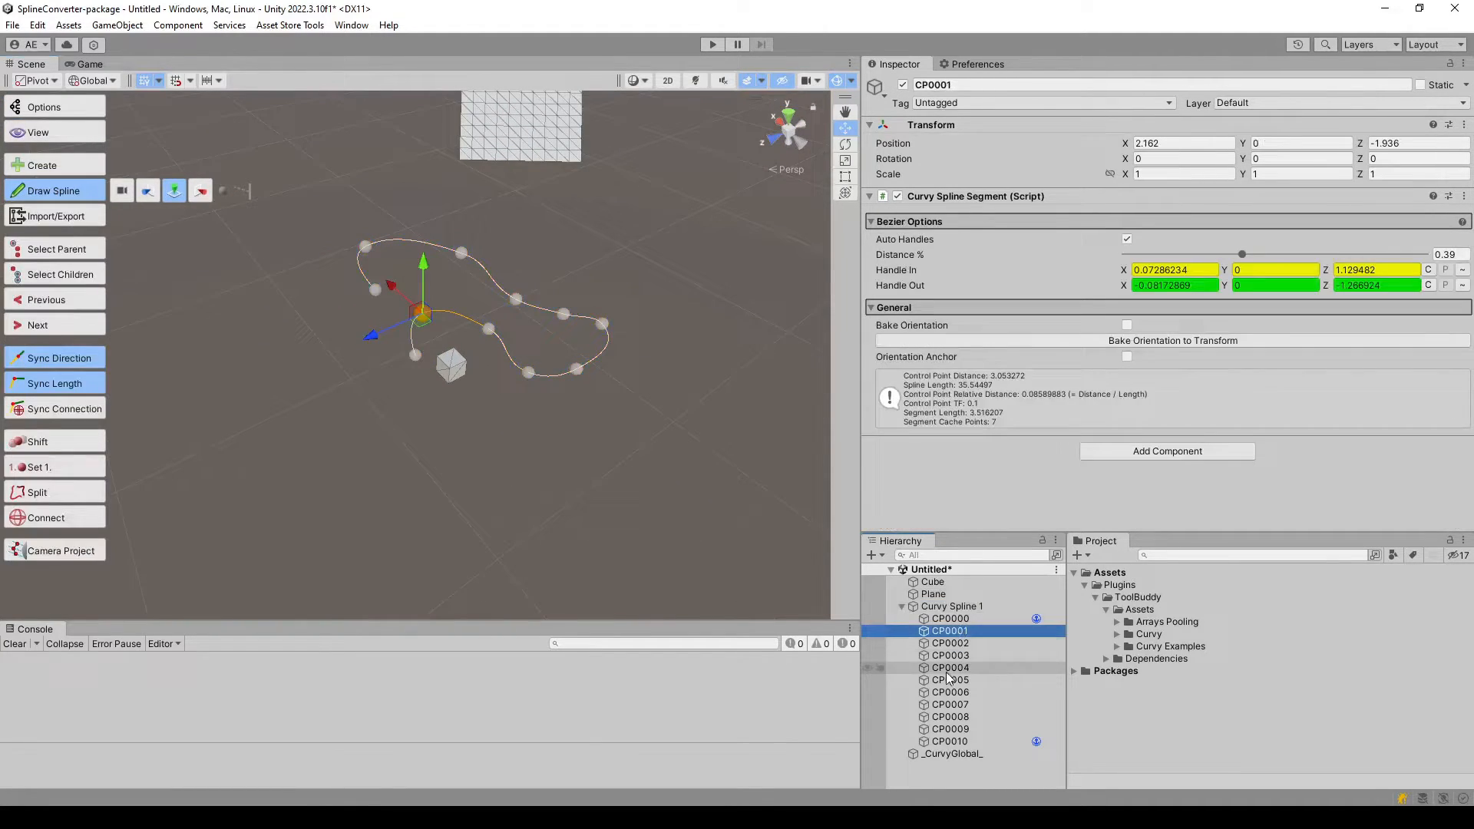
click(949, 668)
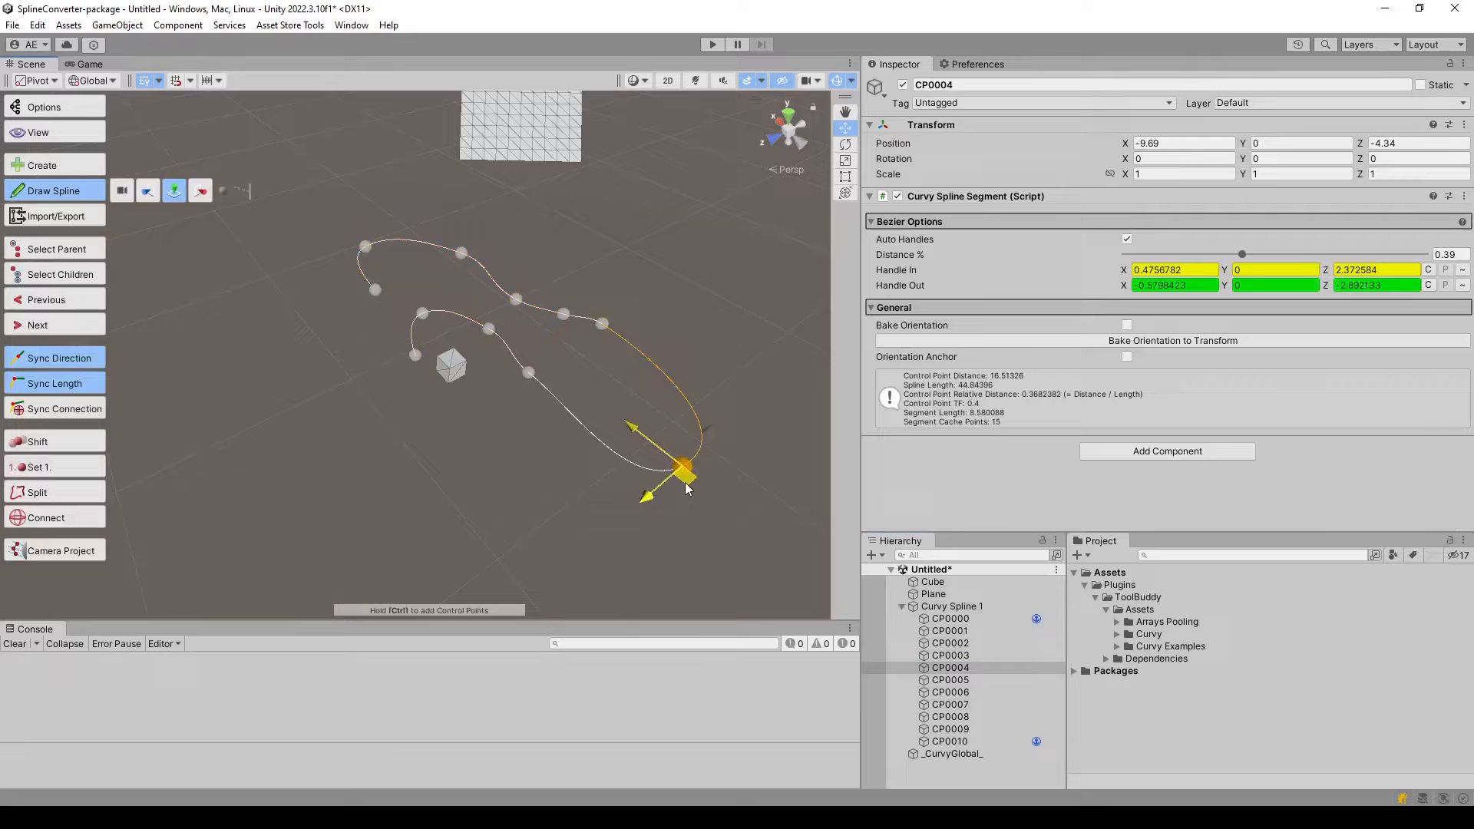
click(951, 705)
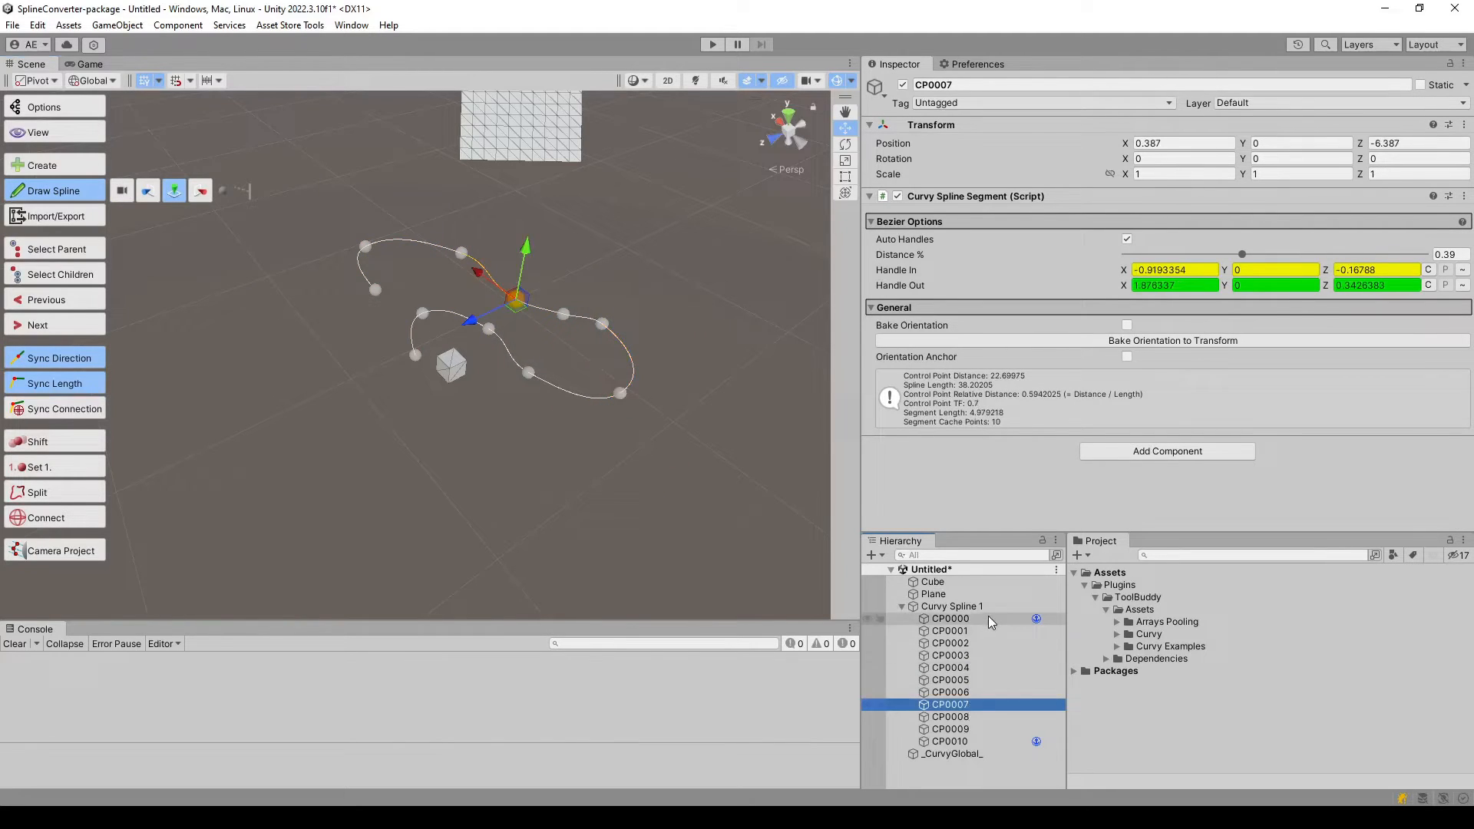
click(952, 606)
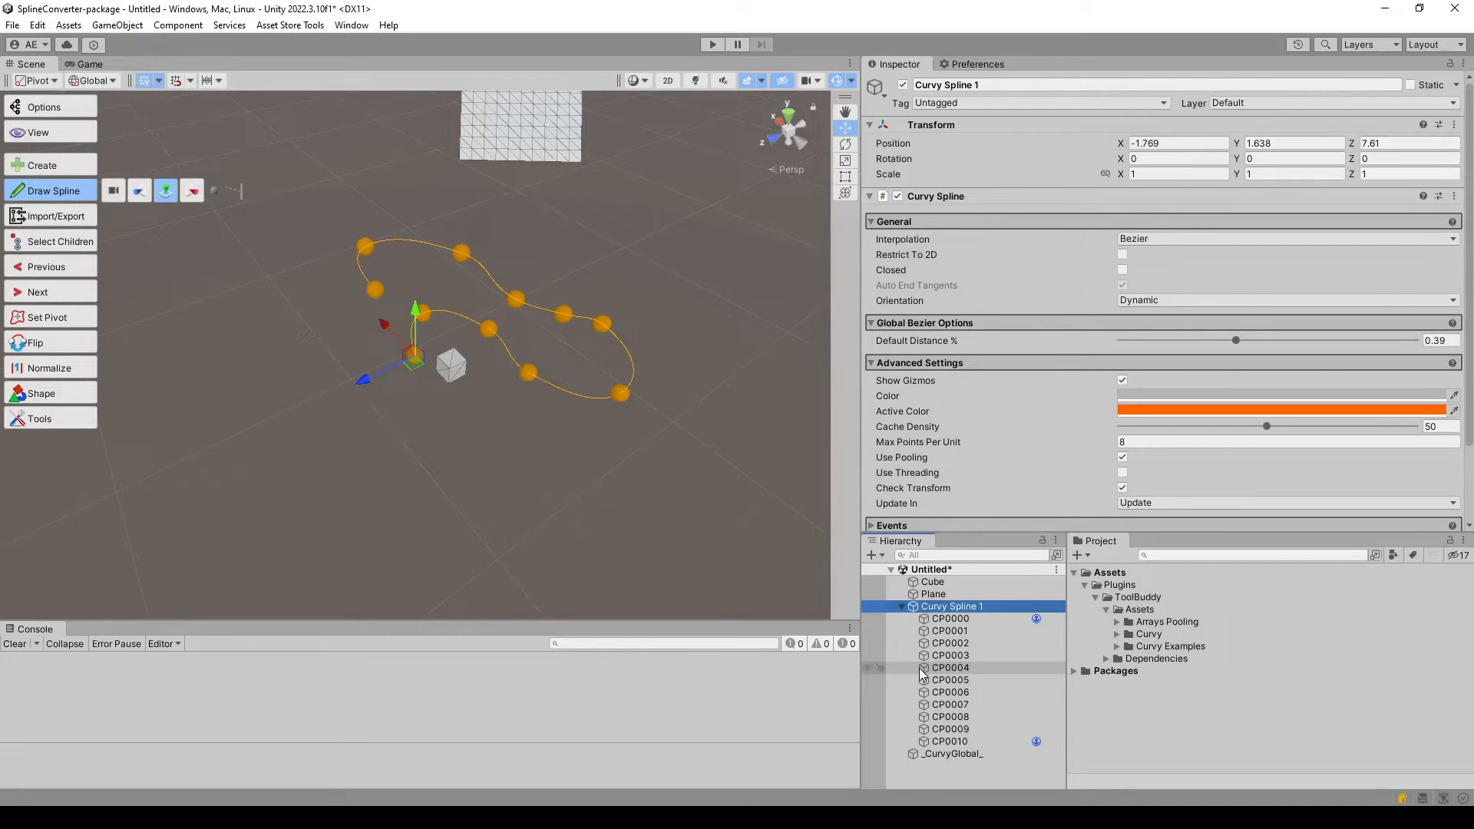
click(950, 668)
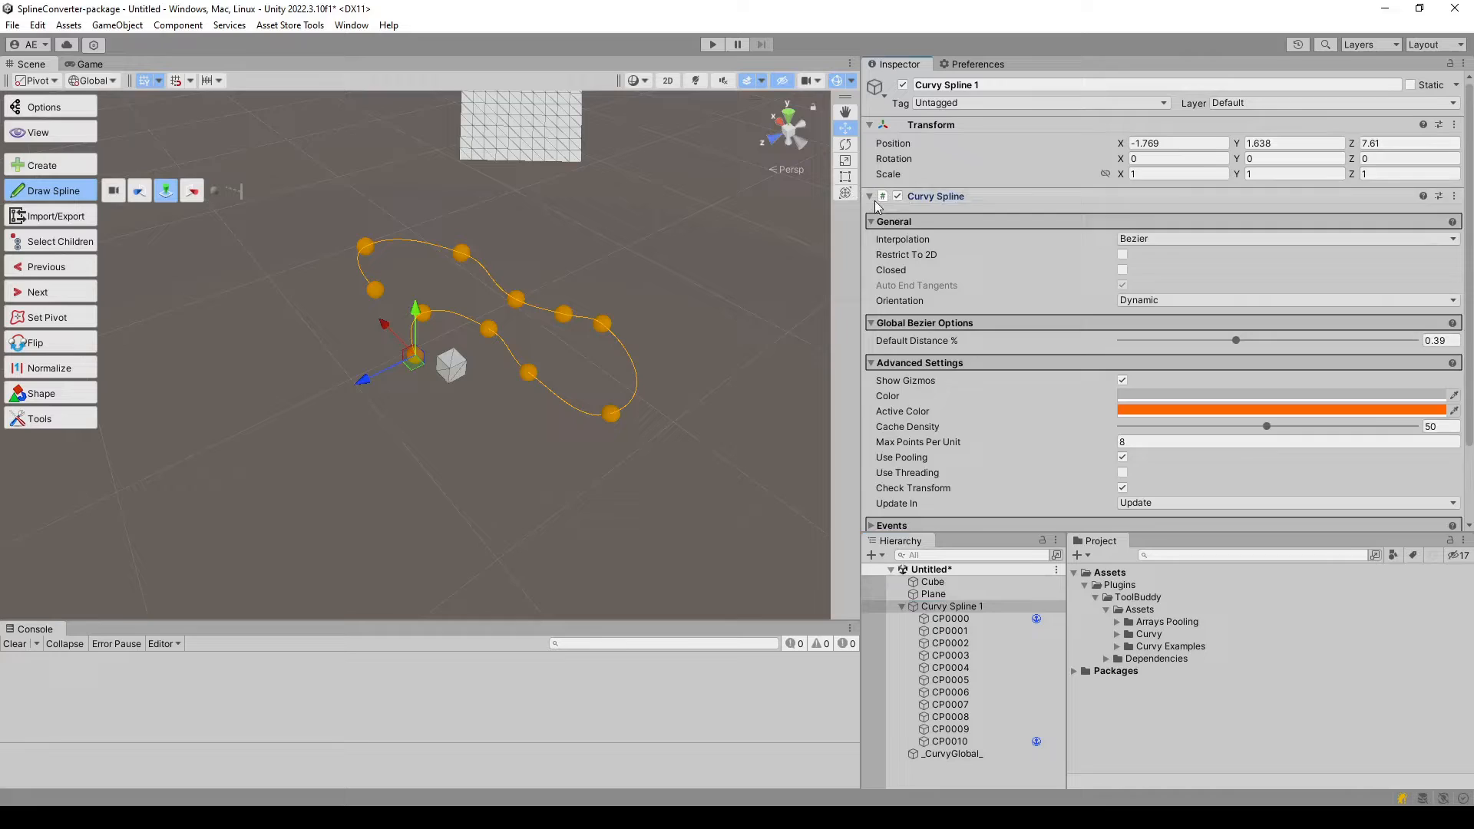
click(949, 655)
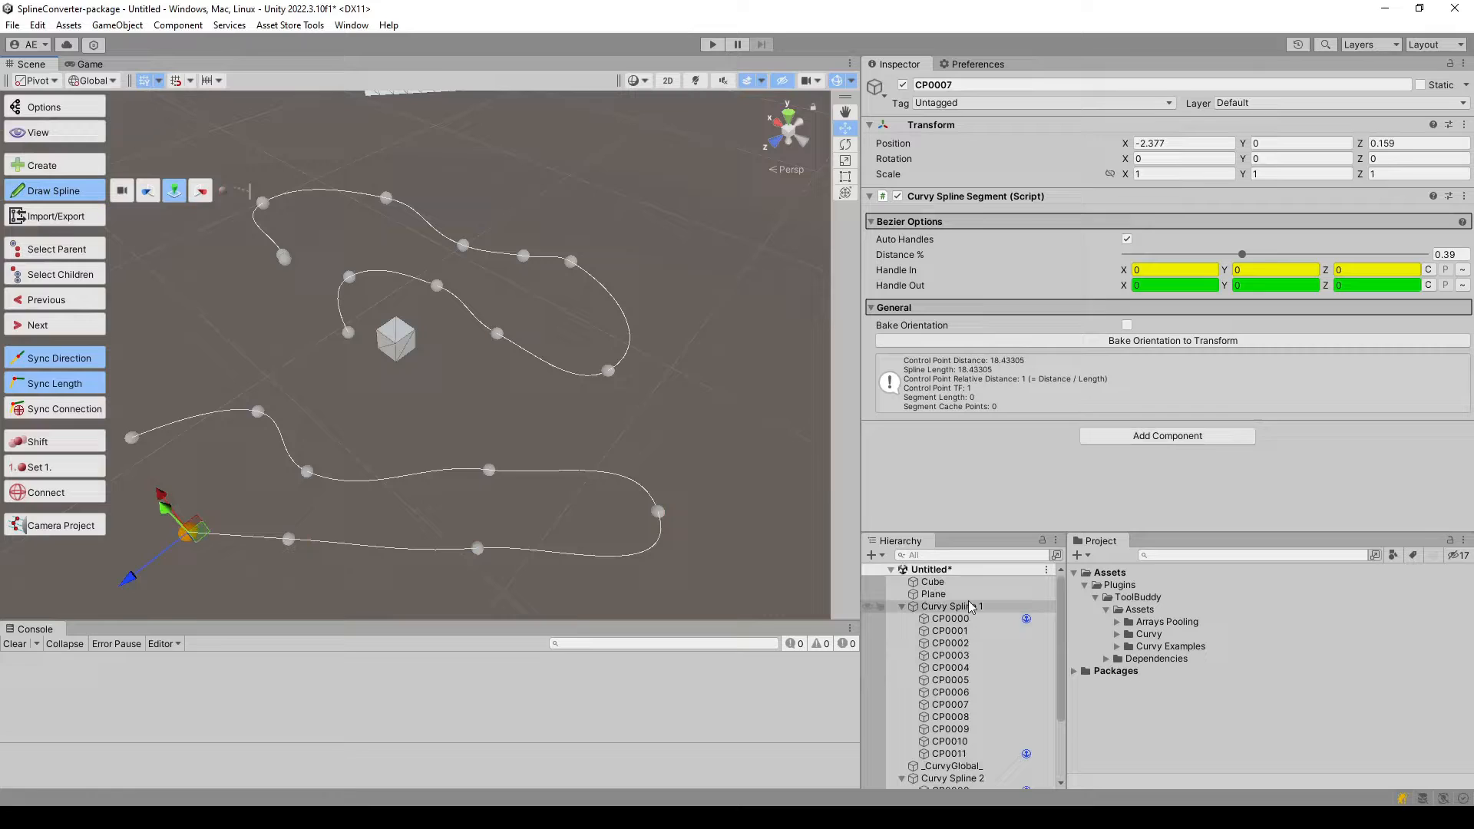
Select Curvy Spline 1 in the Hierarchy so the added CP0011 belongs to it.
click(952, 605)
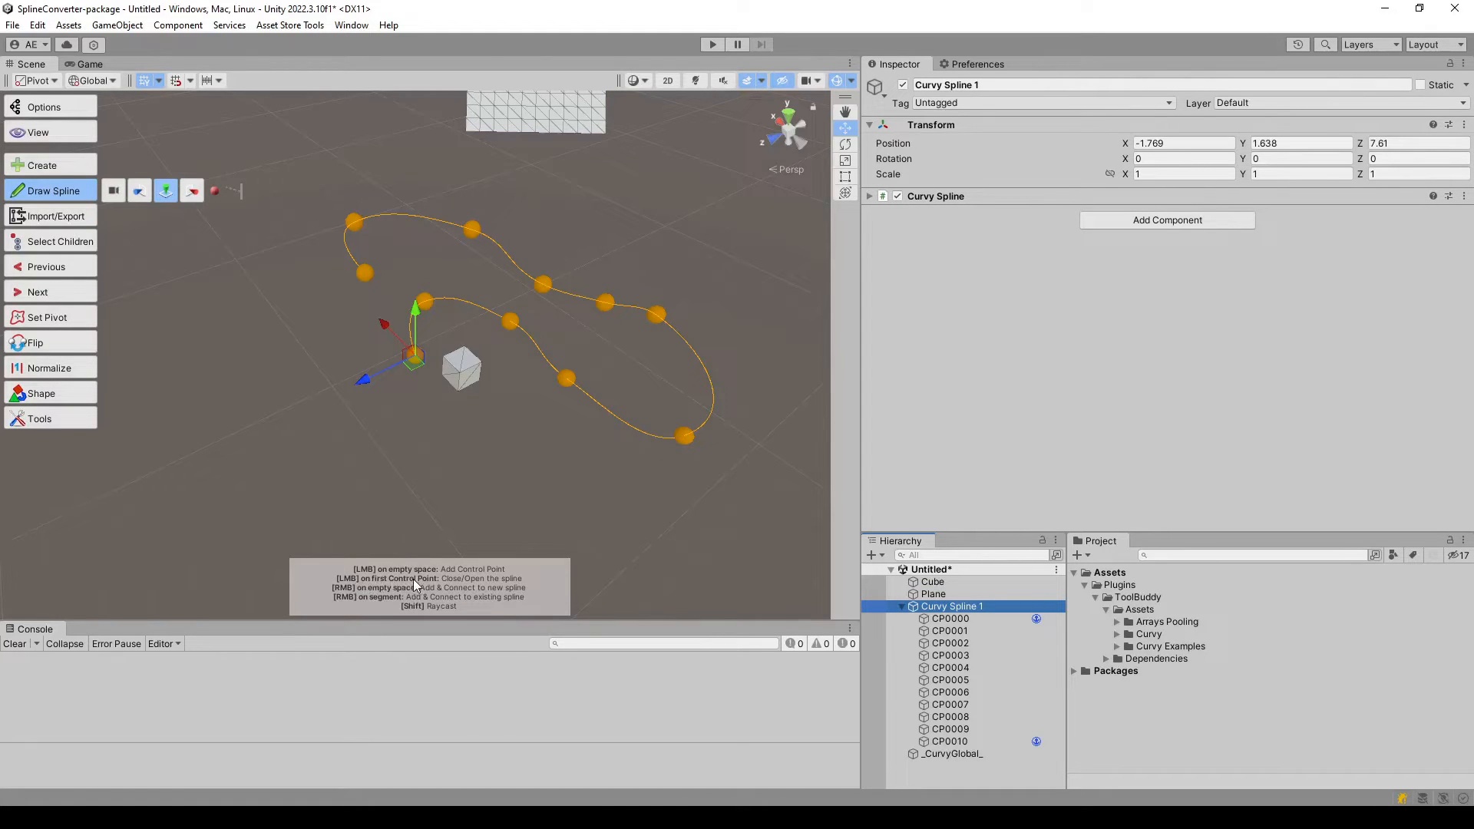
mouse_move(390, 247)
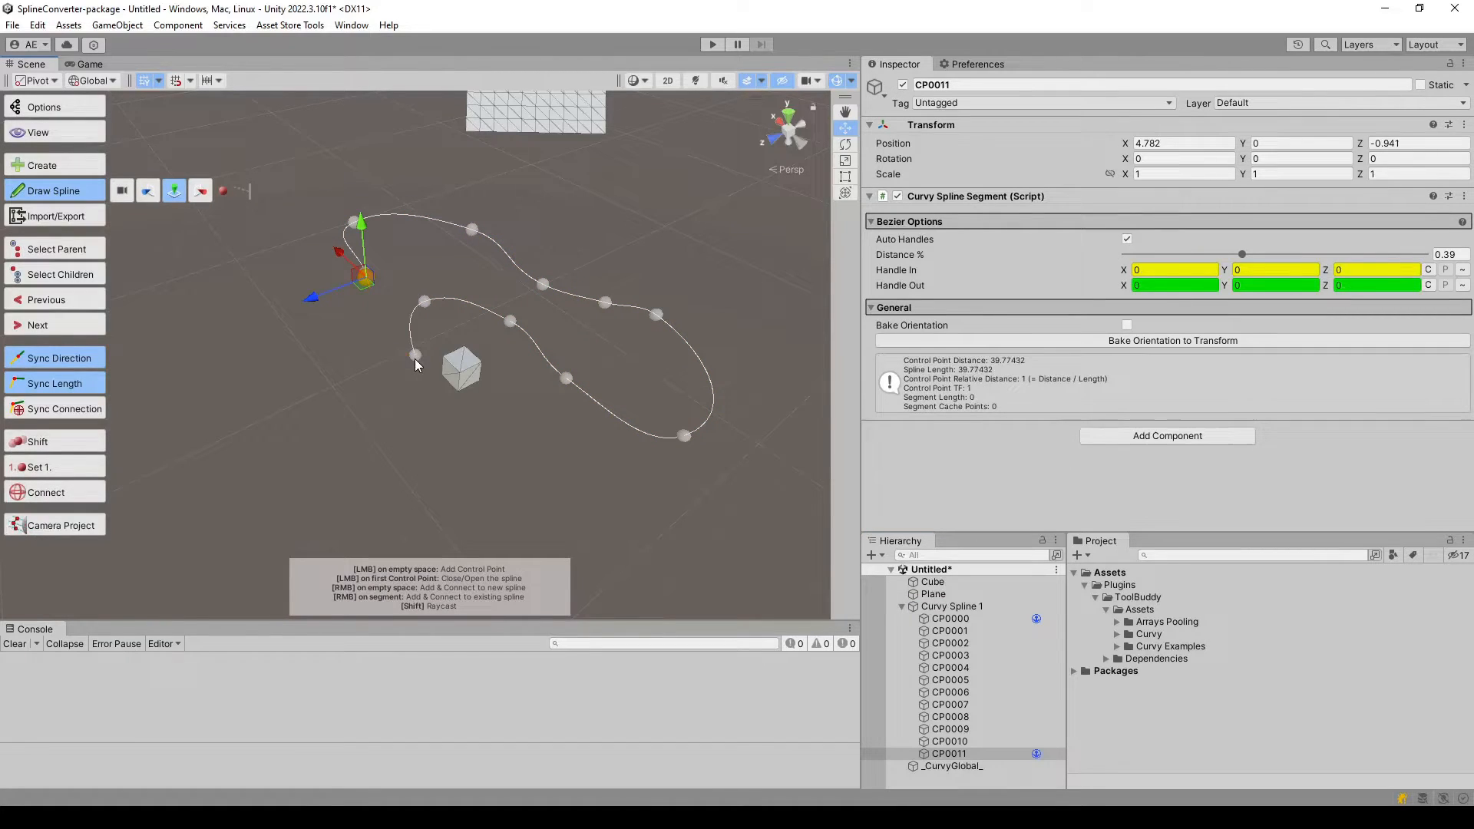
click(954, 607)
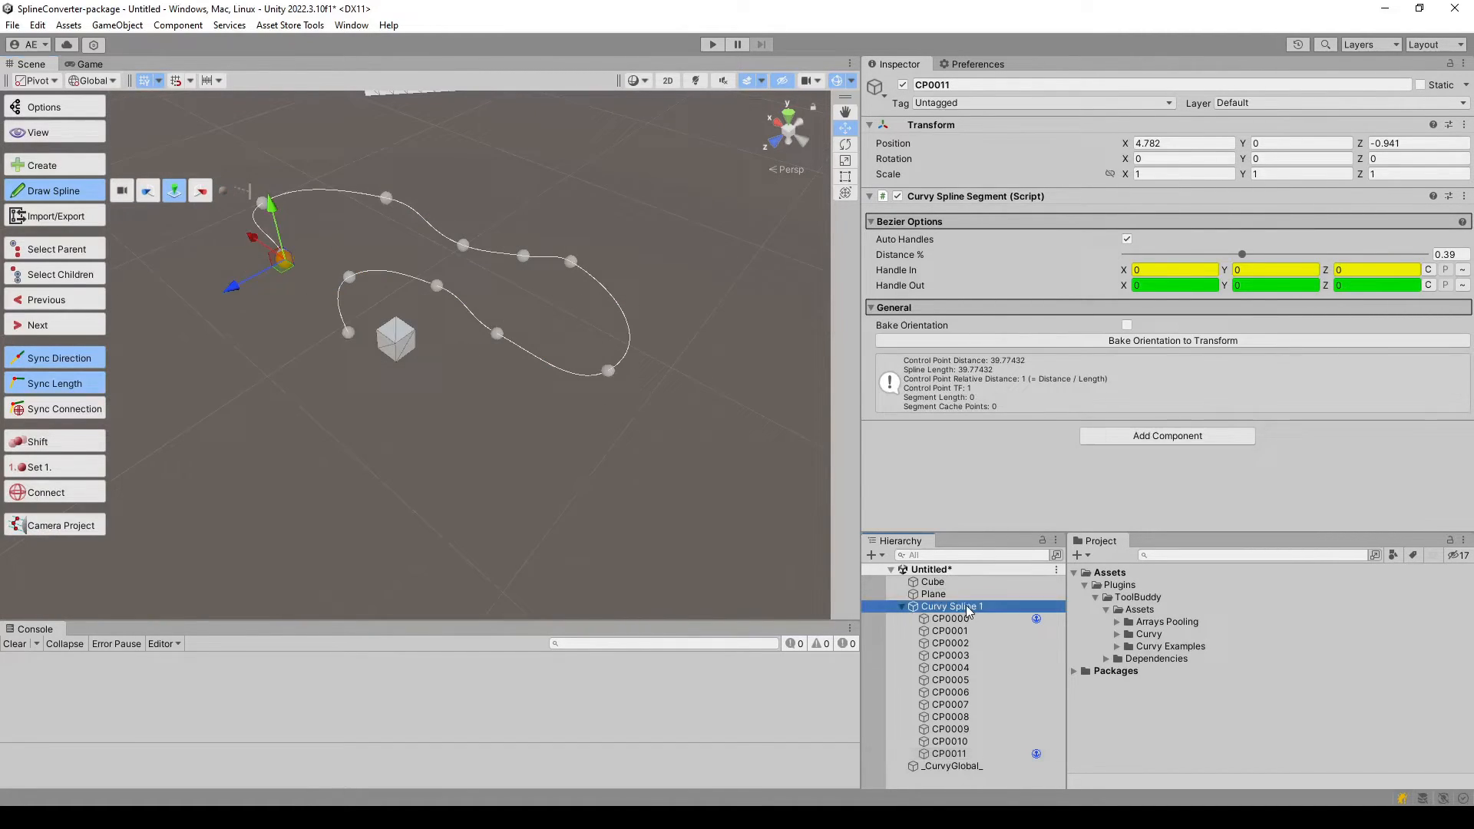
click(951, 605)
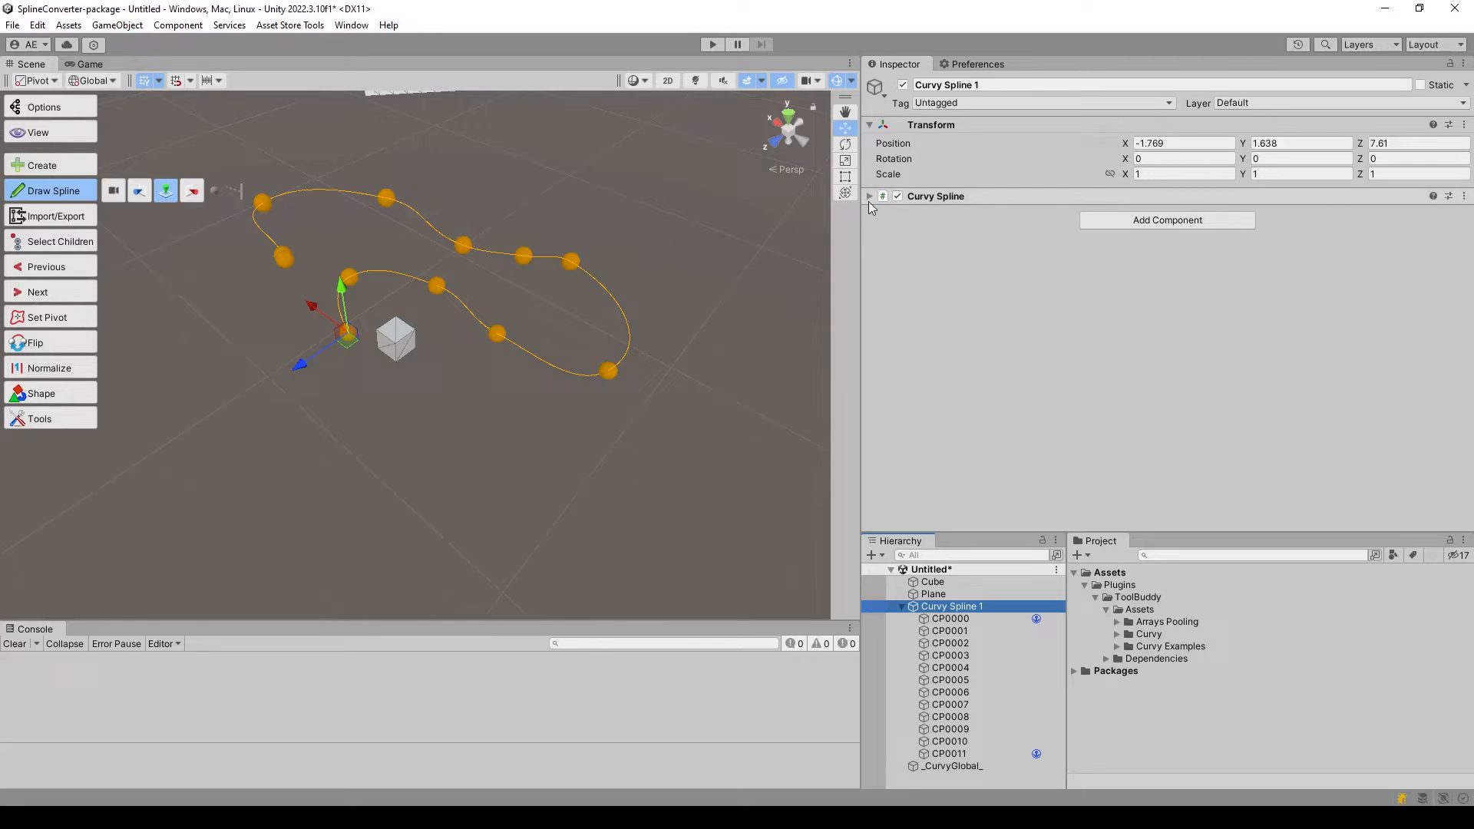
click(869, 195)
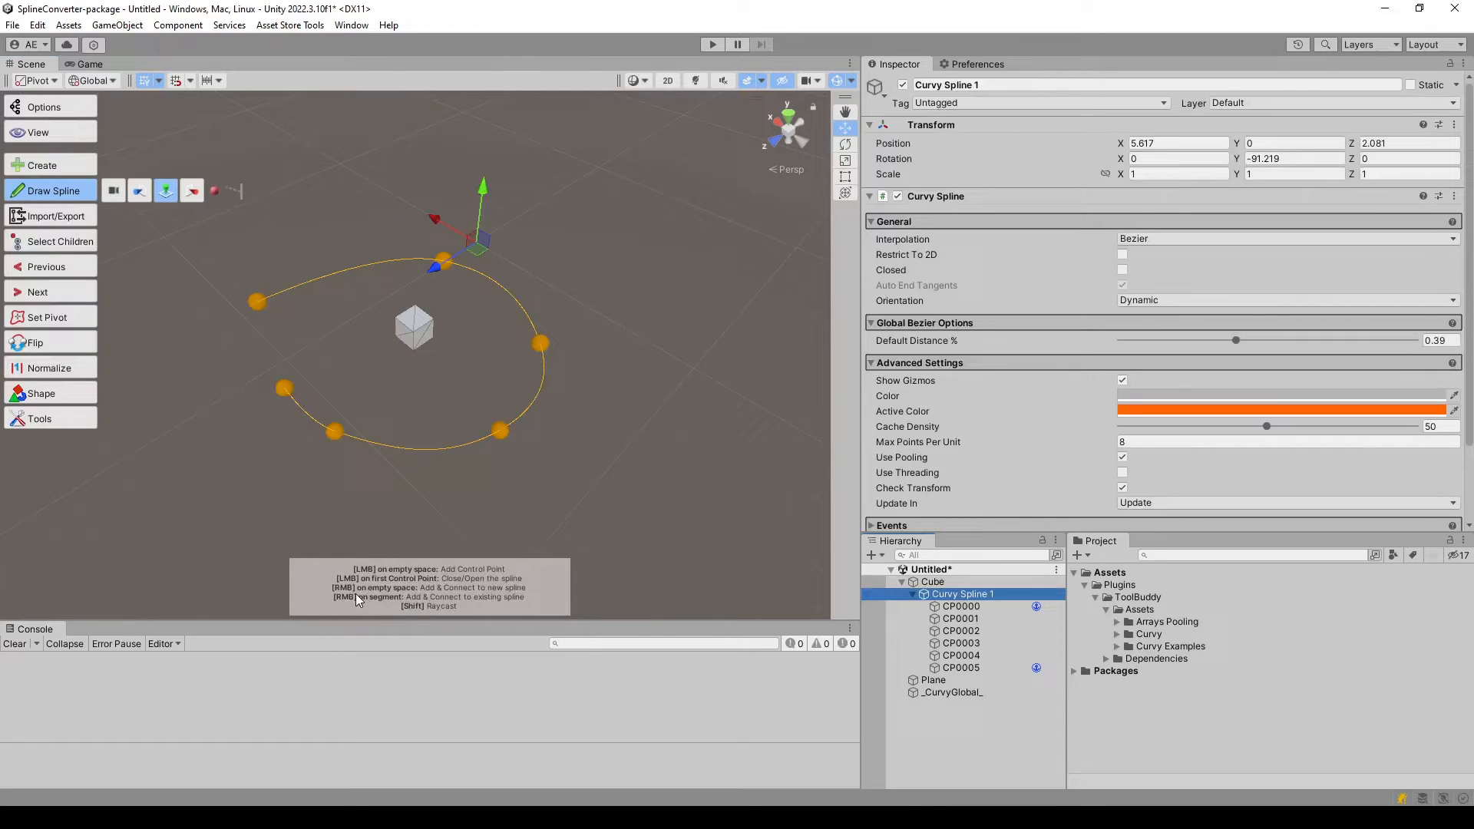
mouse_move(434, 598)
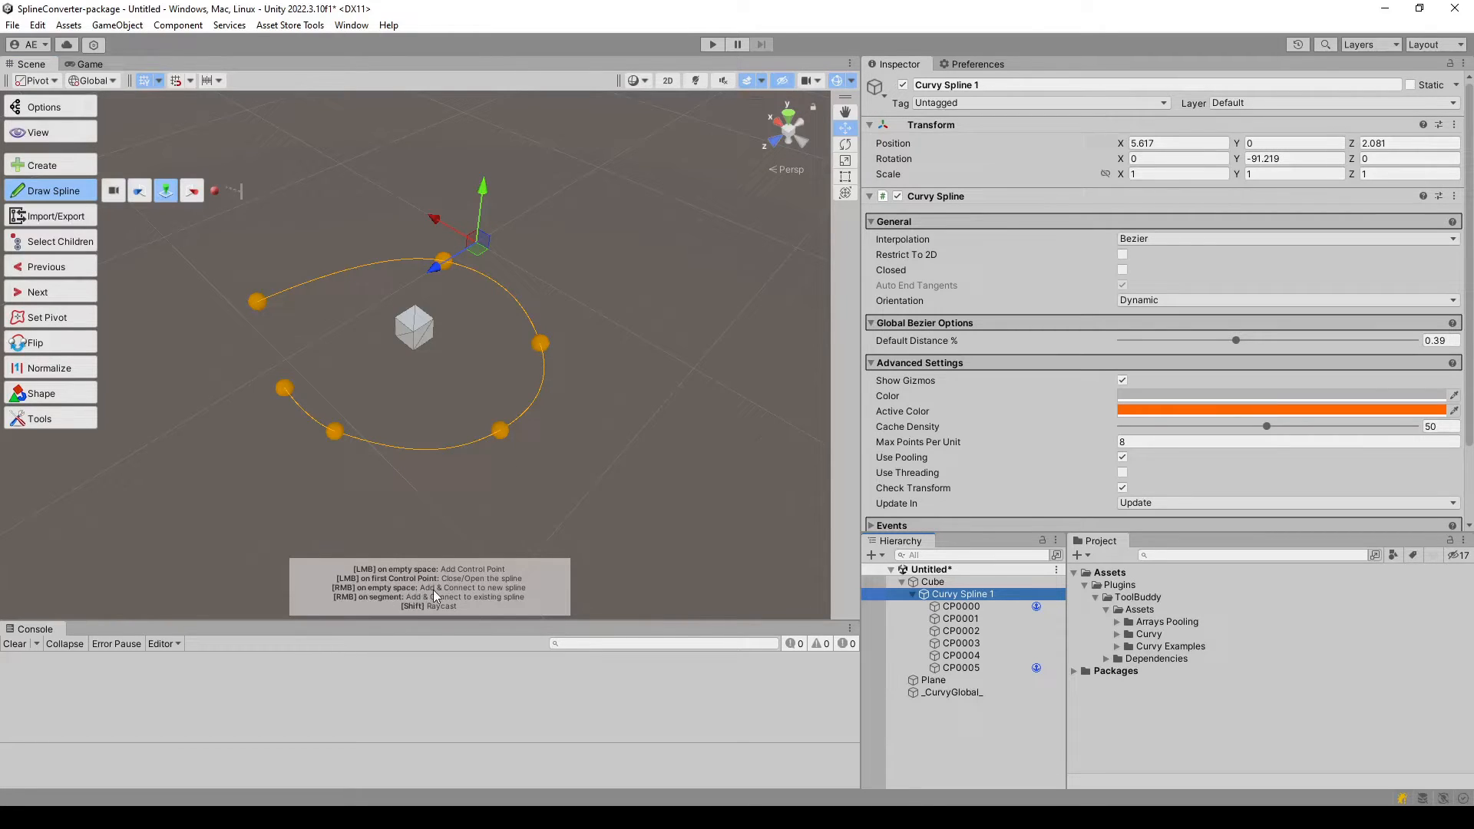
mouse_move(543, 547)
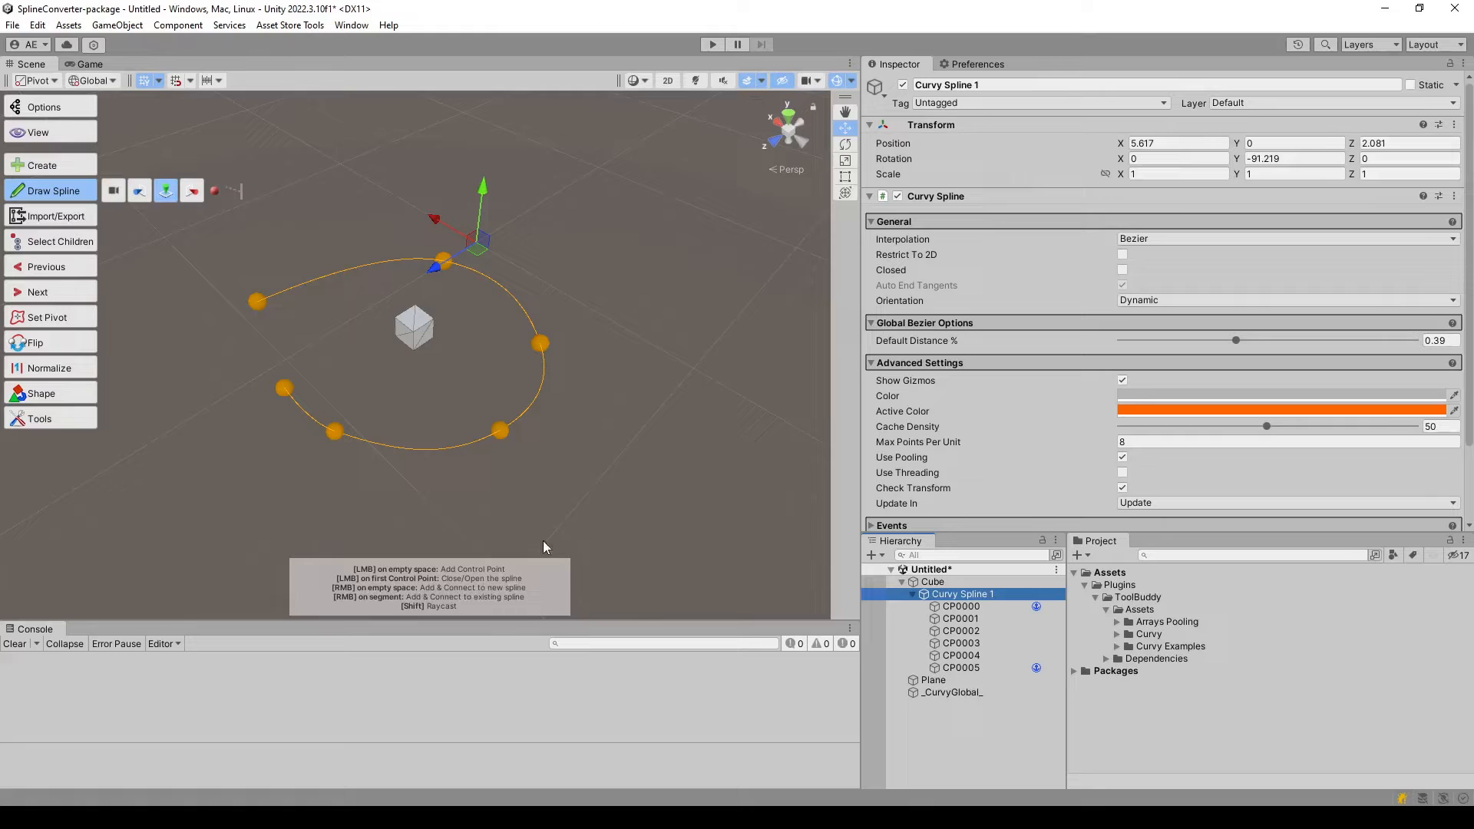
Select Curvy Spline 2 as a whole and shift it in the scene.
click(539, 342)
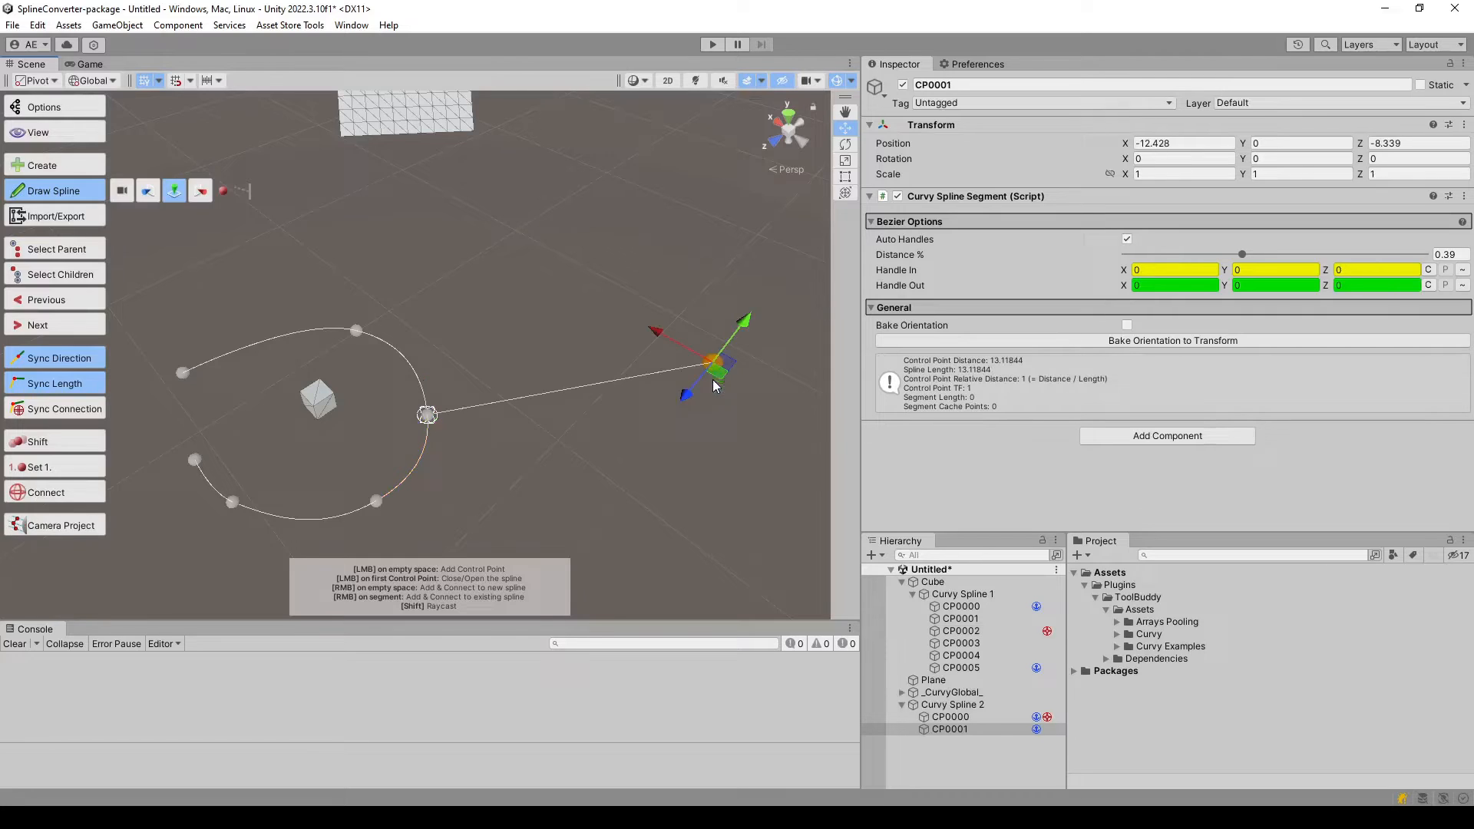
click(952, 704)
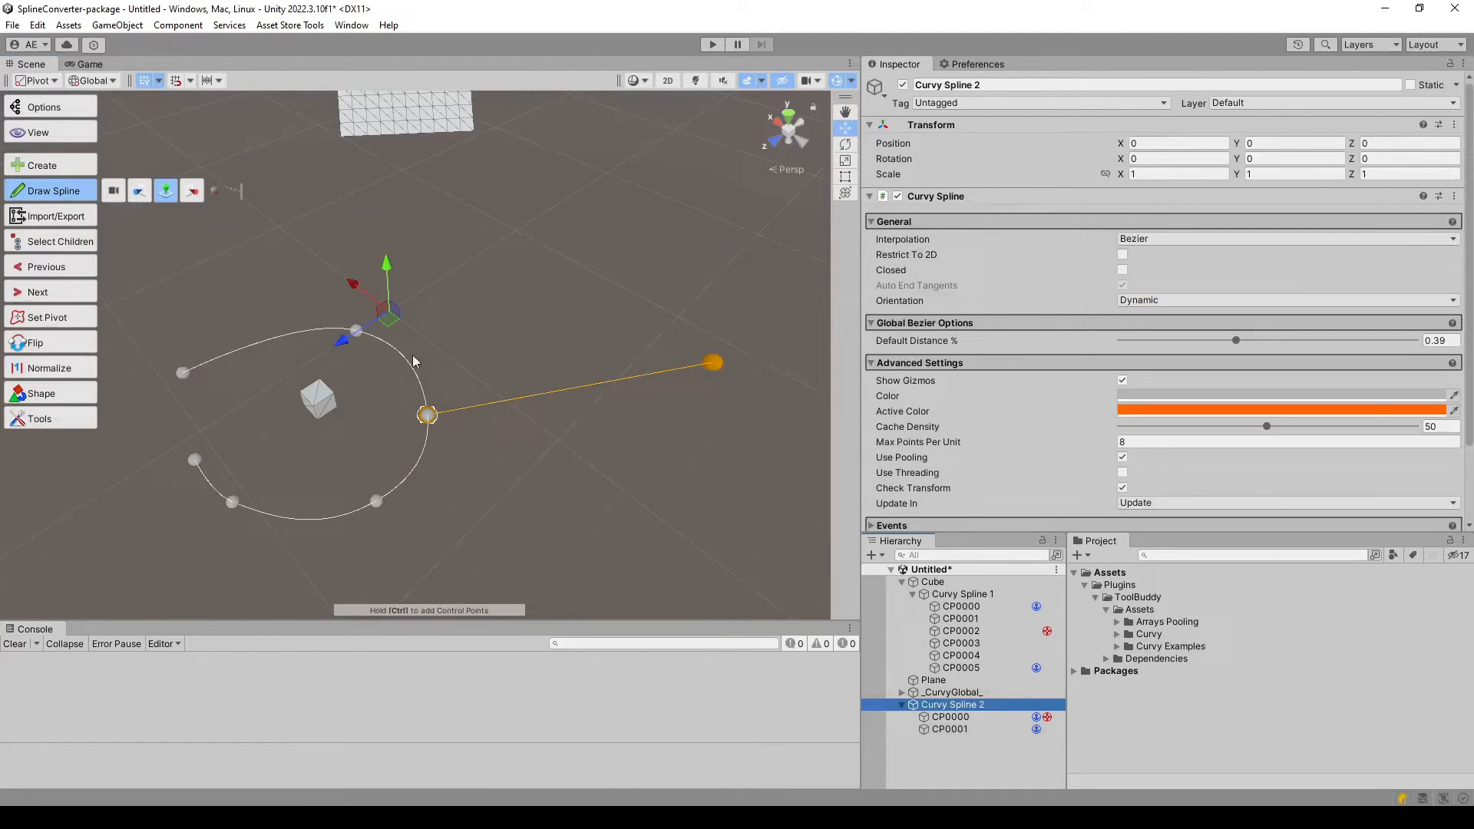
drag(426, 415, 487, 383)
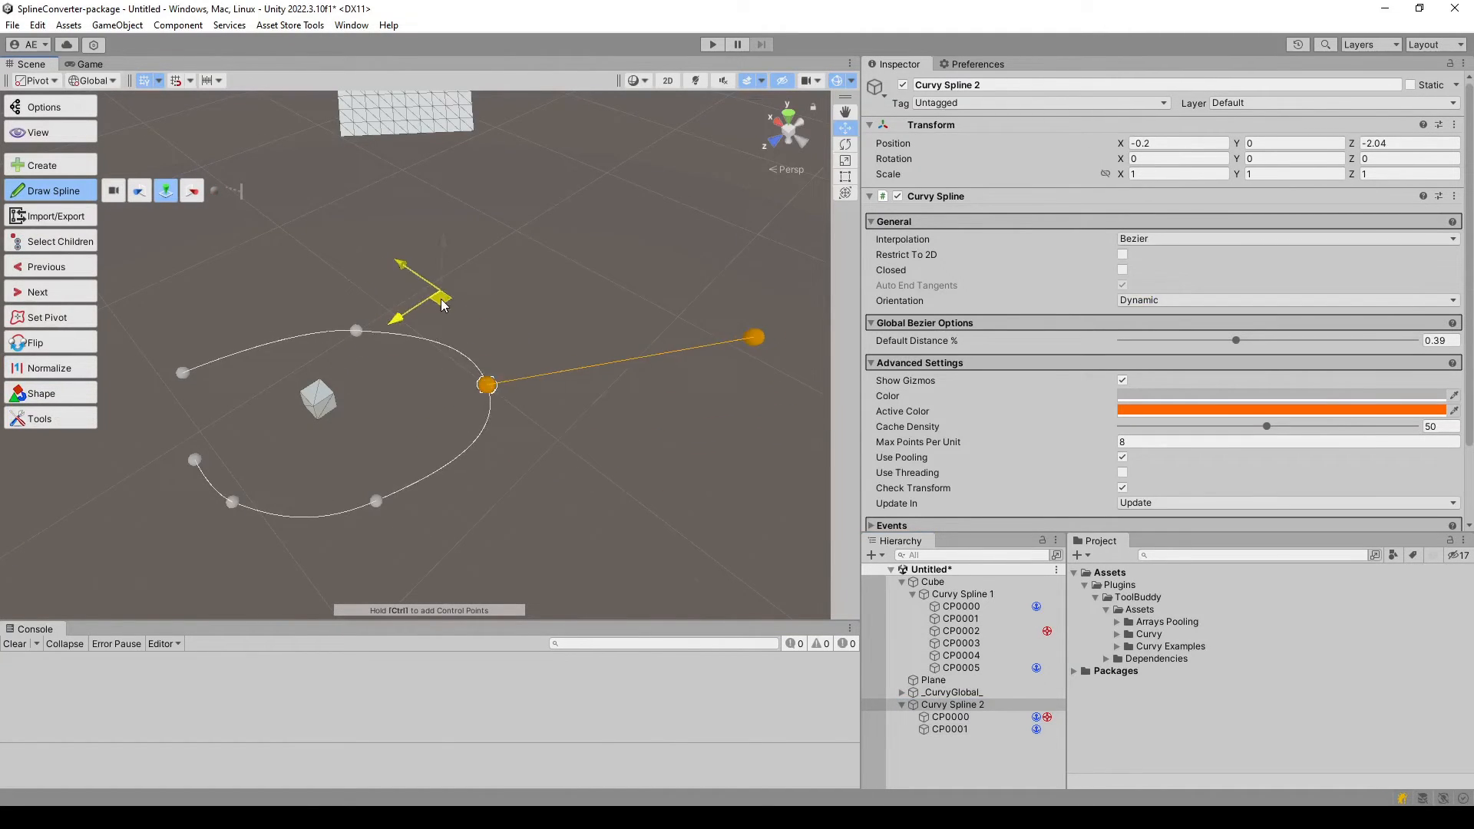
Move the joining control point CP0000 so both connected splines follow.
click(486, 384)
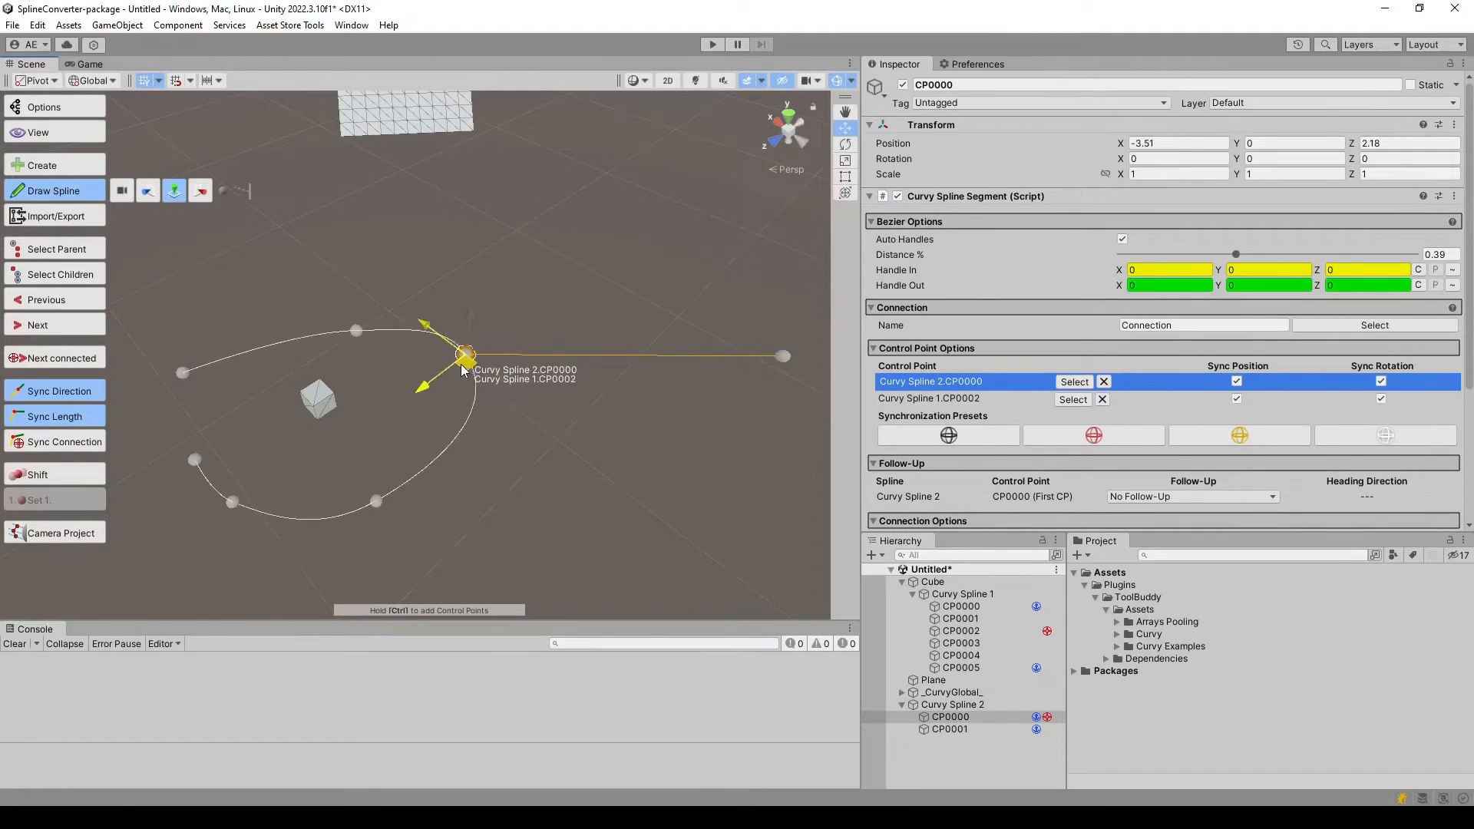
drag(466, 354, 470, 399)
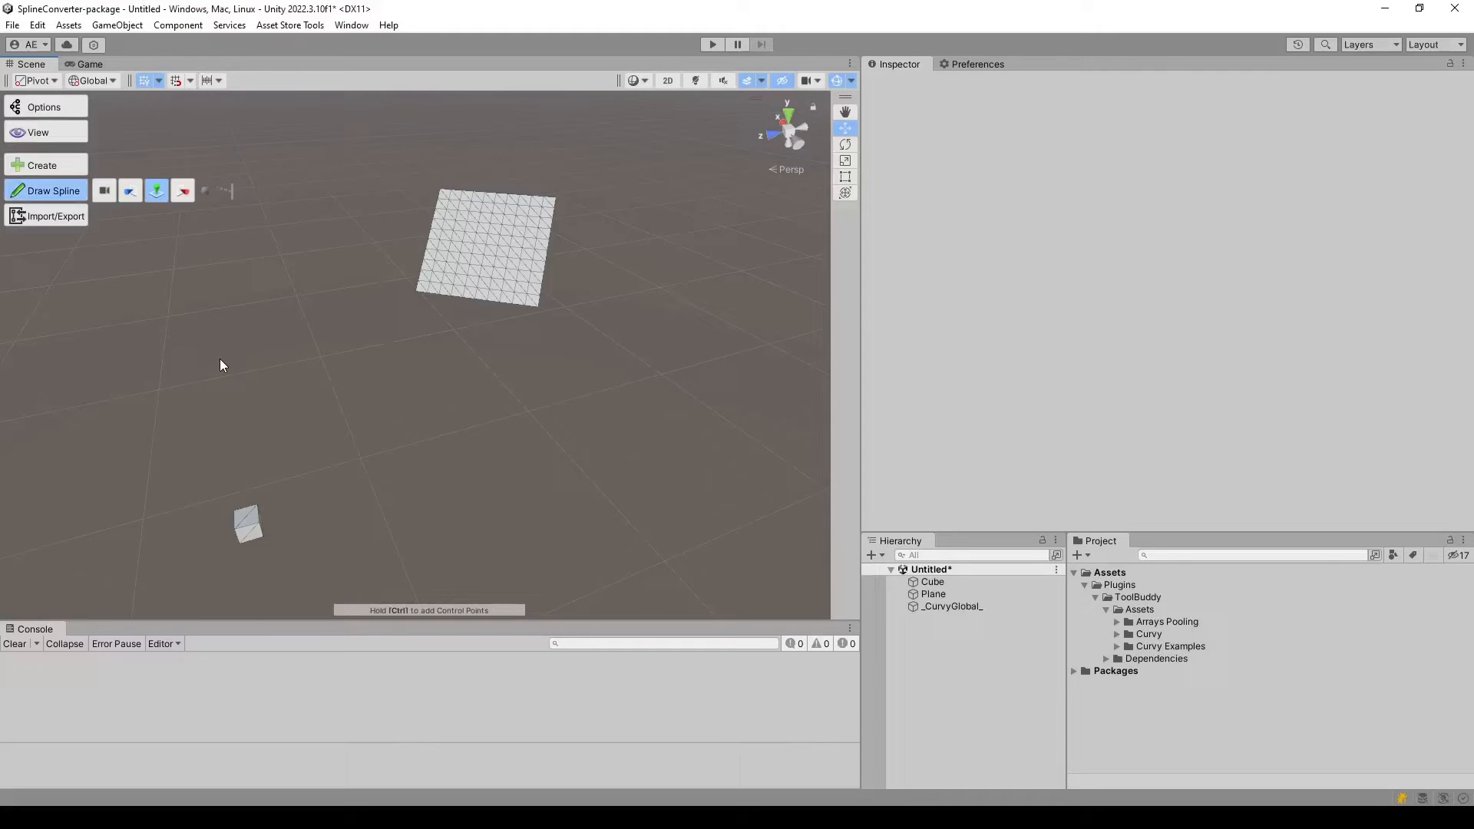
mouse_move(416, 407)
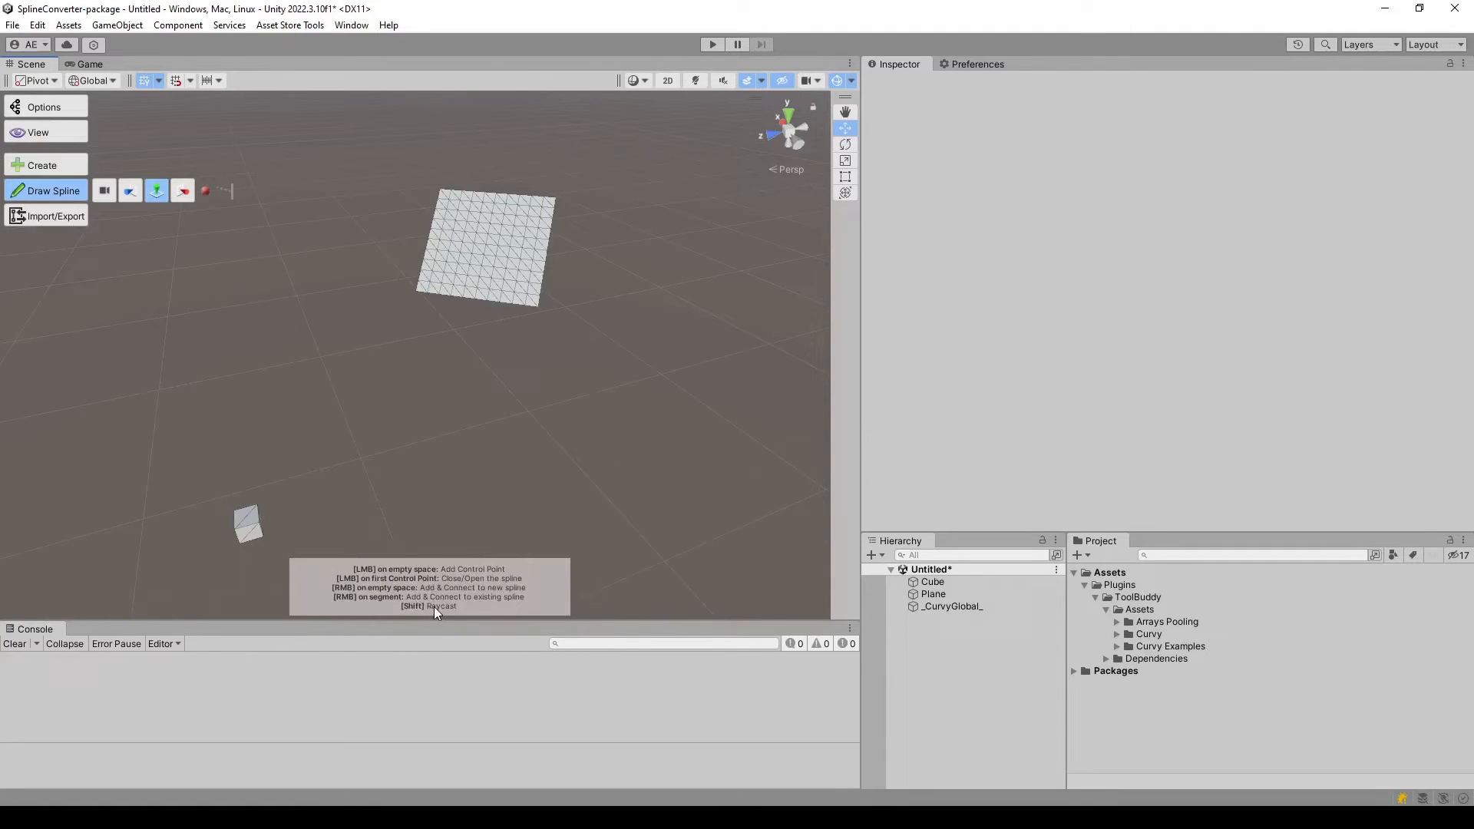
mouse_move(265, 396)
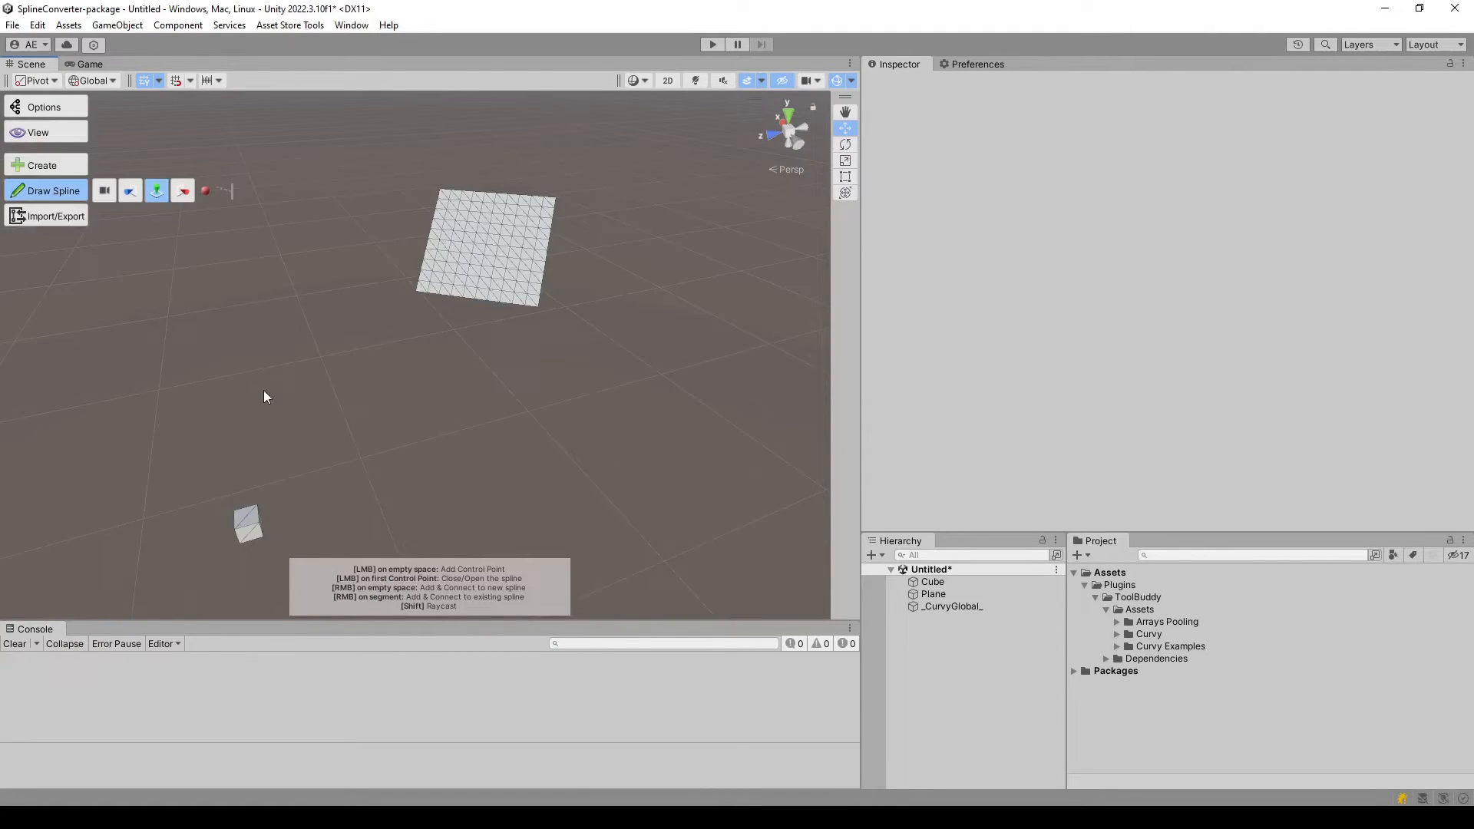
mouse_move(224, 421)
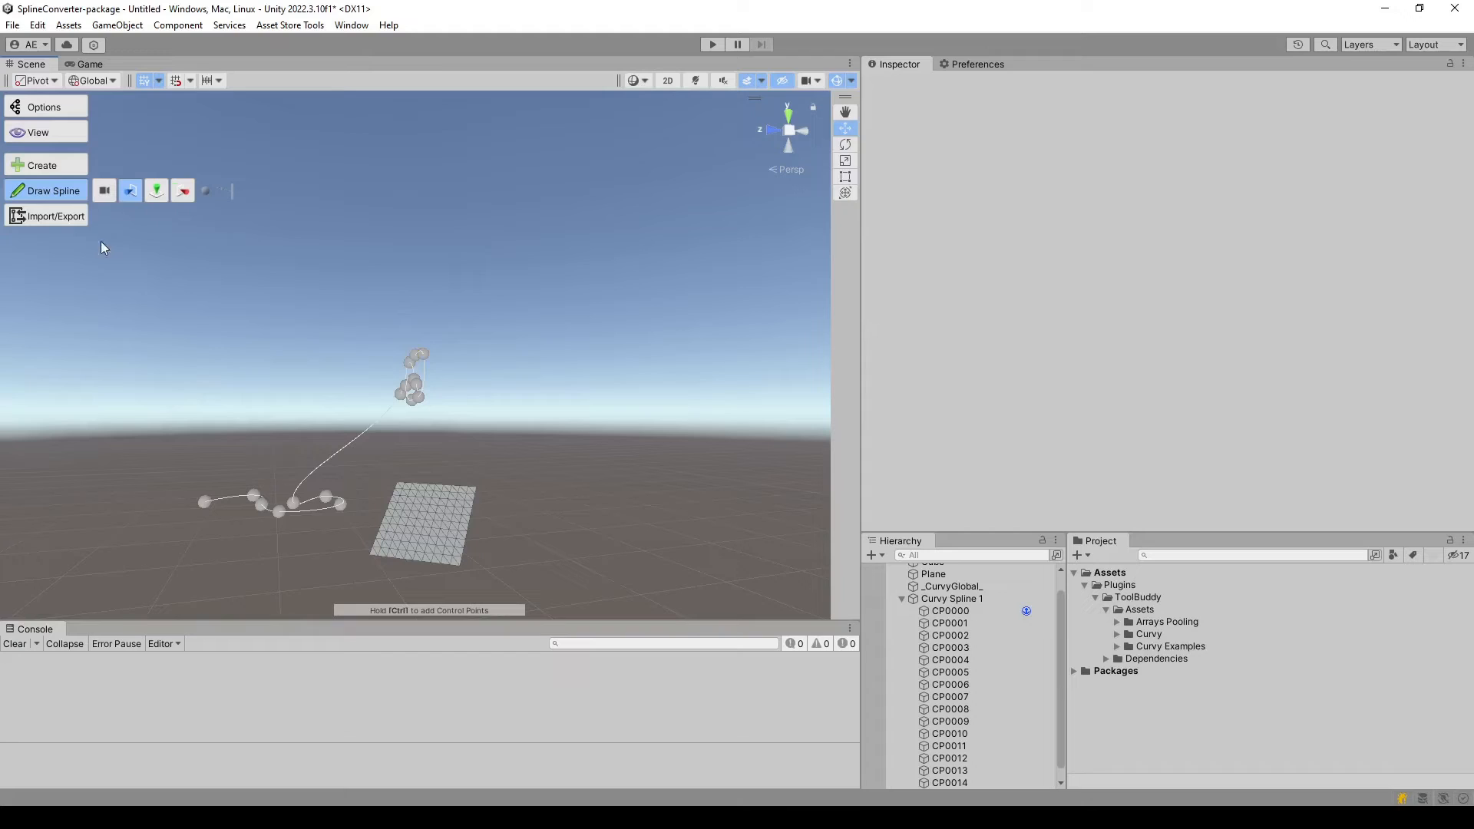
mouse_move(105, 191)
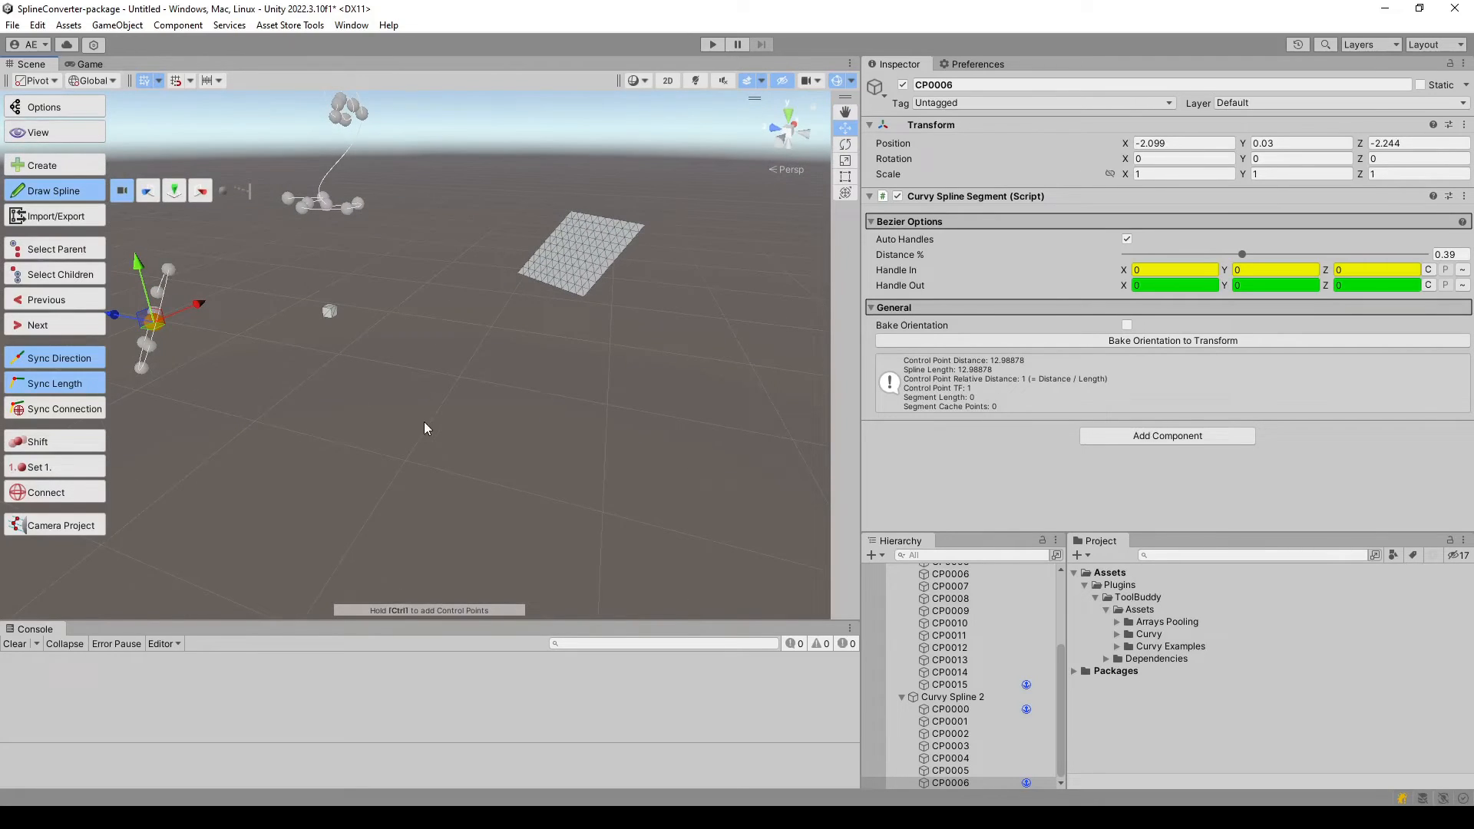
Place control points projected onto the plane and onto the cube surface.
click(424, 428)
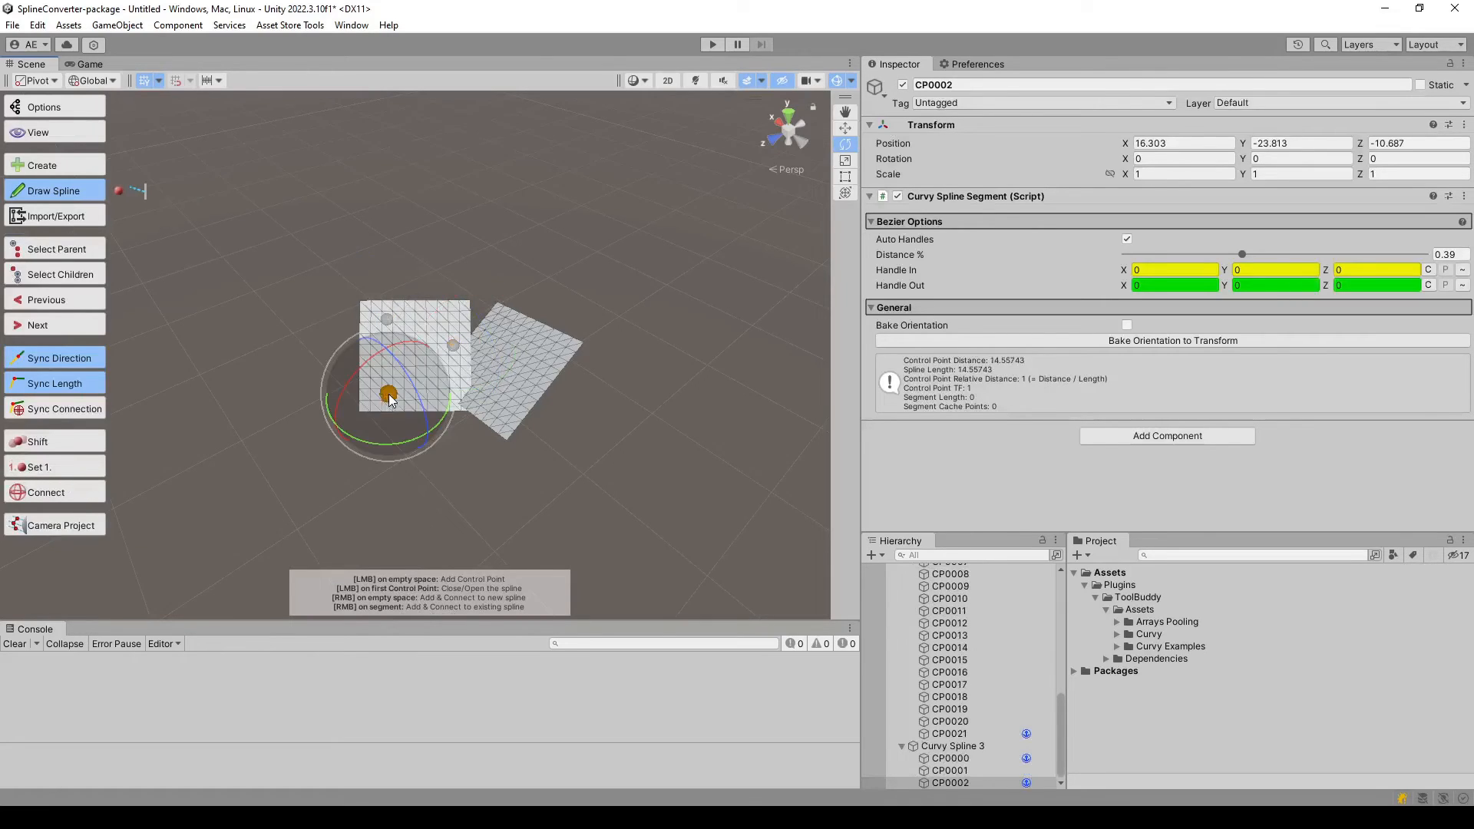
click(542, 336)
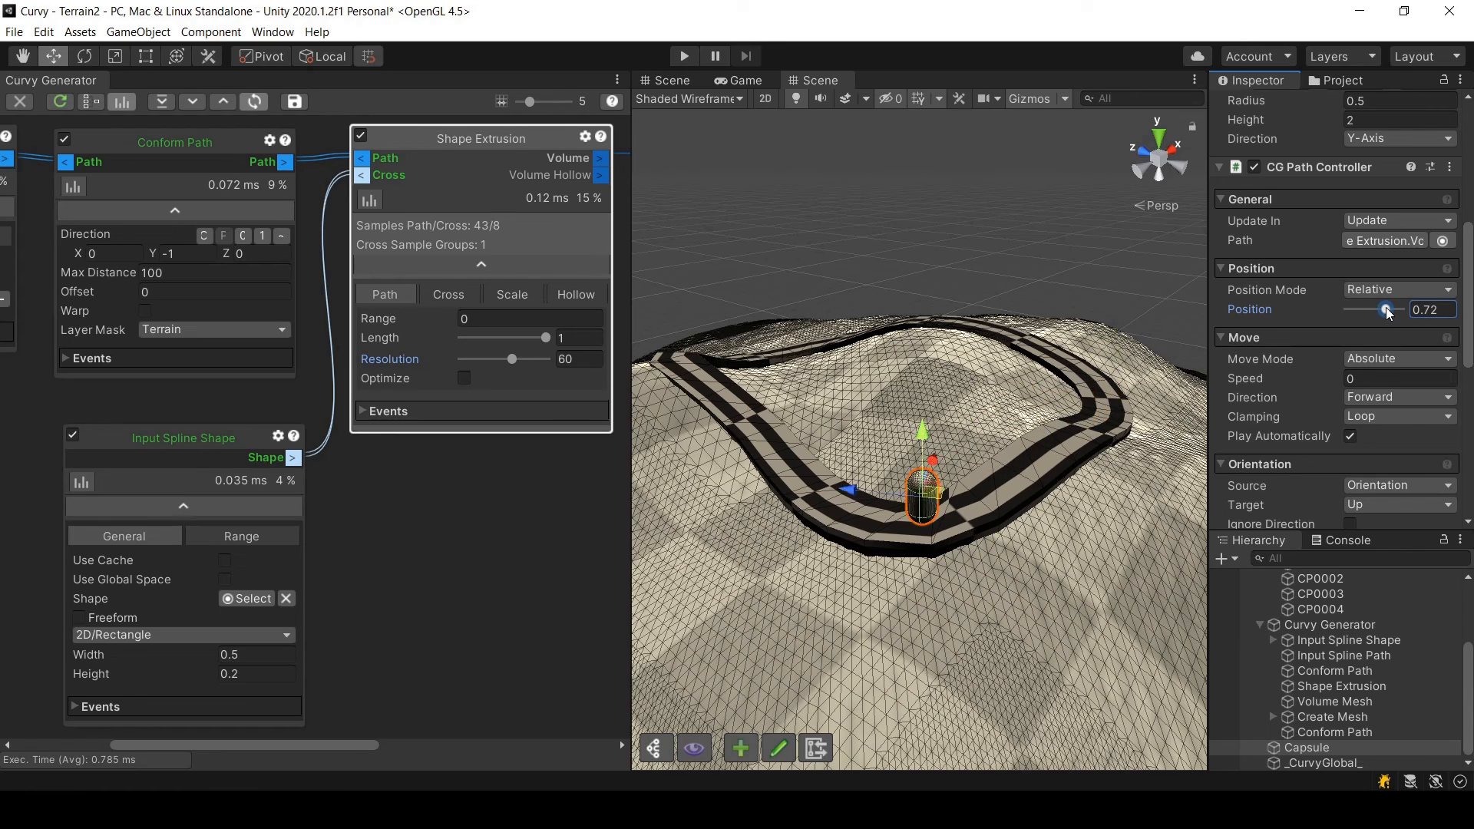
Lower the CG Path Controller Position slider from 0.72 to about 0.66.
drag(1385, 309, 1382, 309)
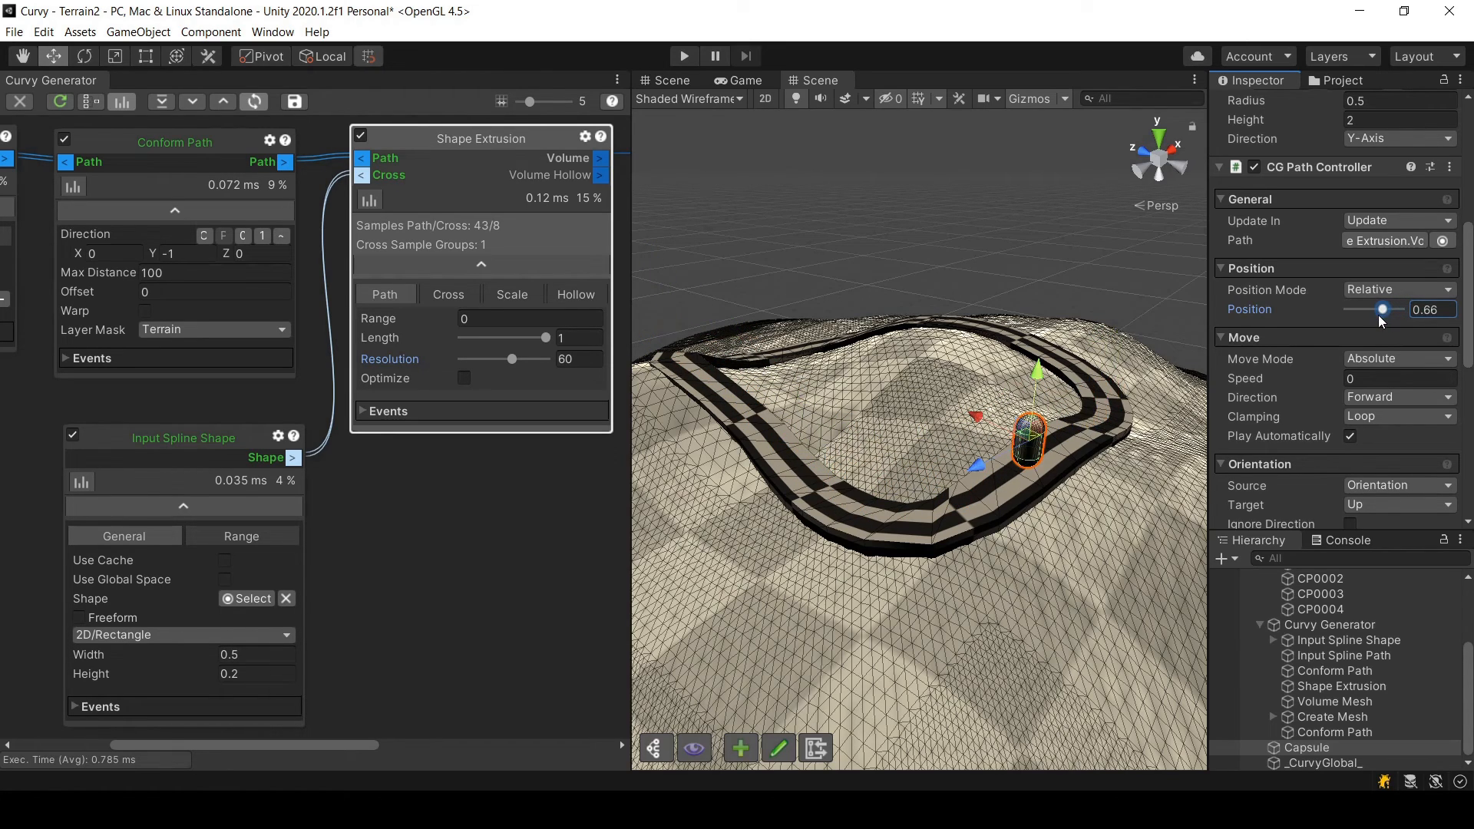
drag(1382, 309, 1348, 309)
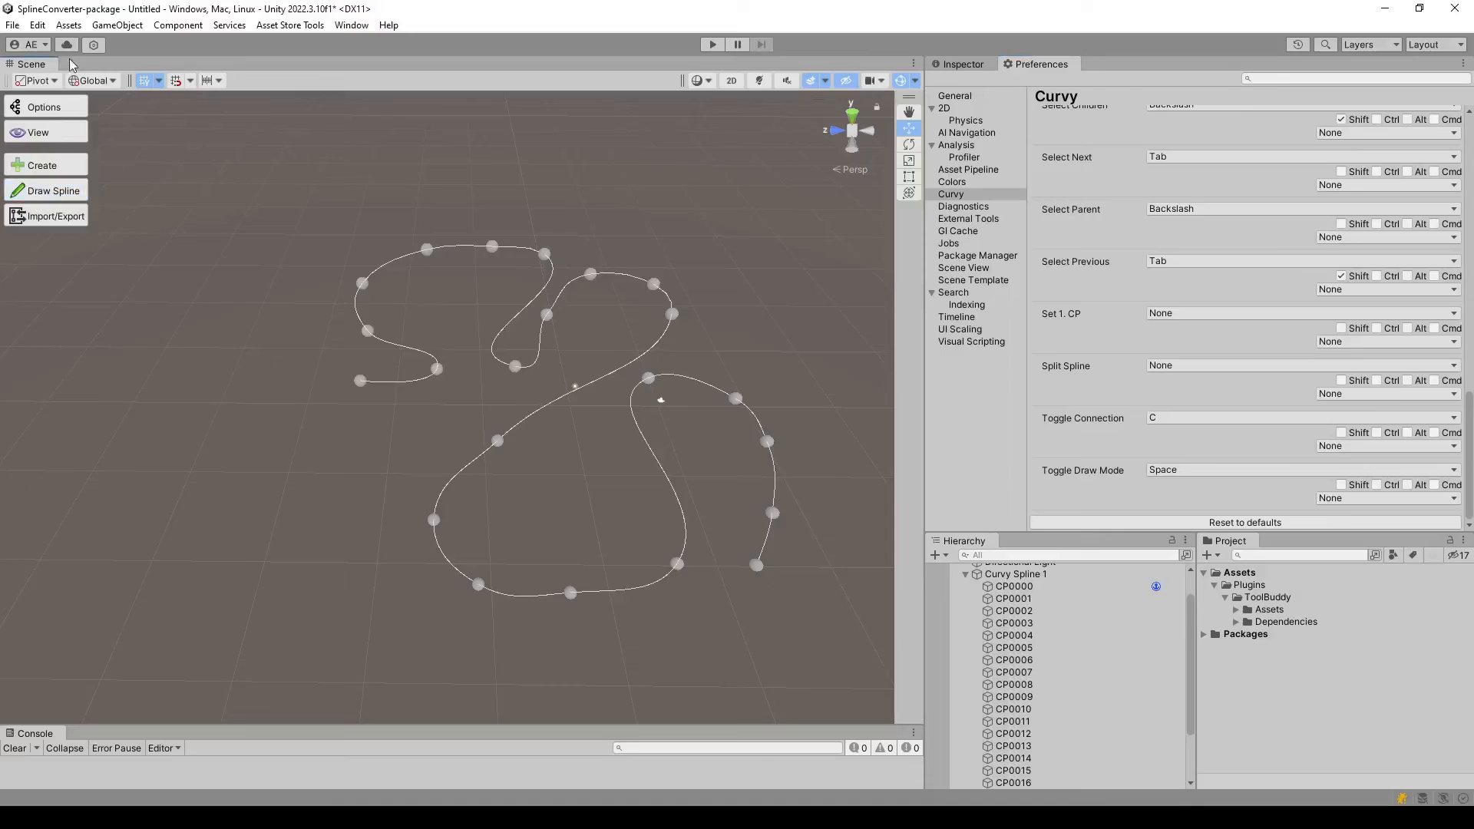
Show the Curvy page of Edit > Preferences and scroll its shortcut bindings.
click(37, 24)
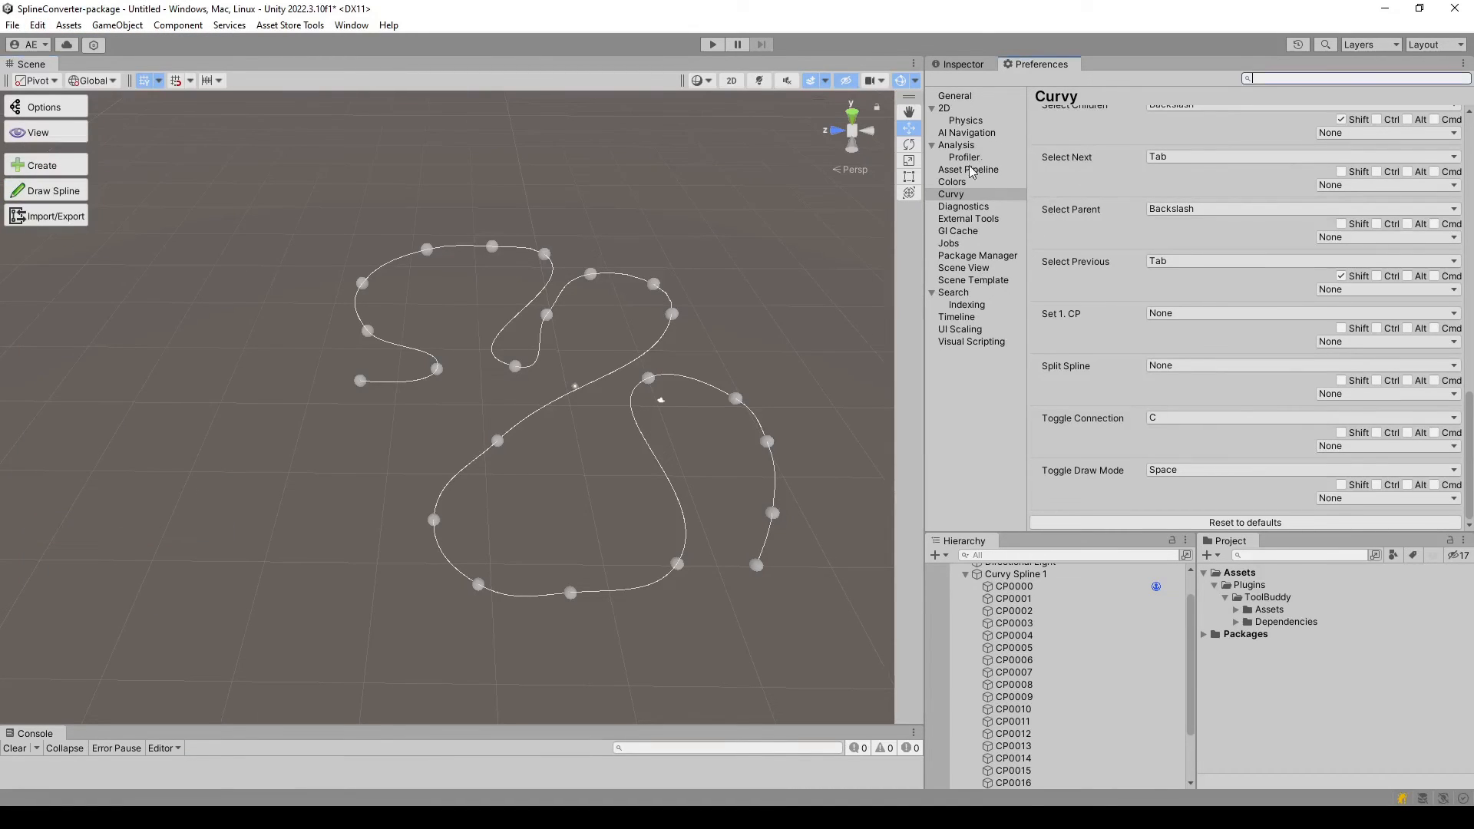
click(951, 194)
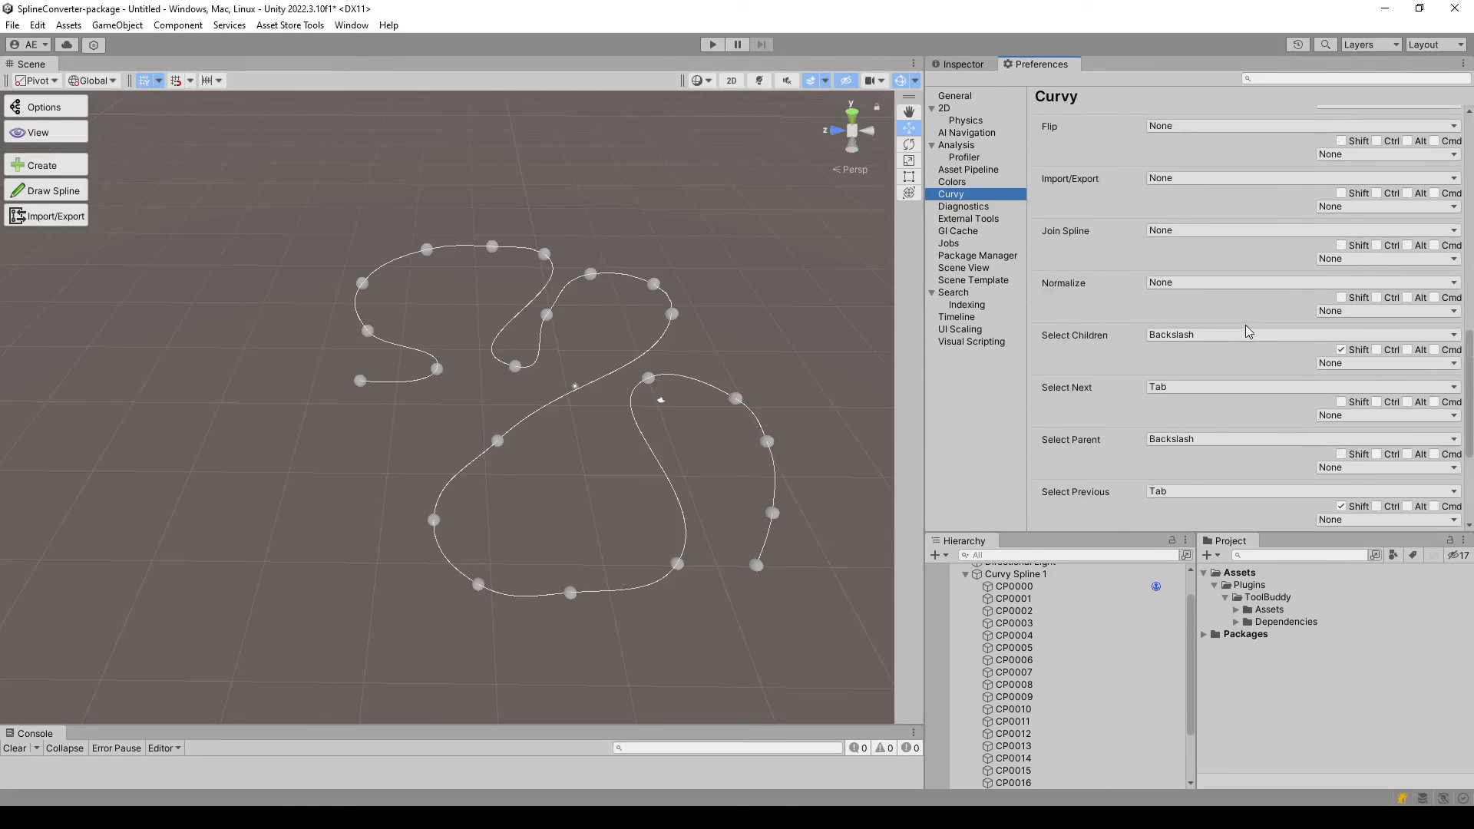
click(932, 554)
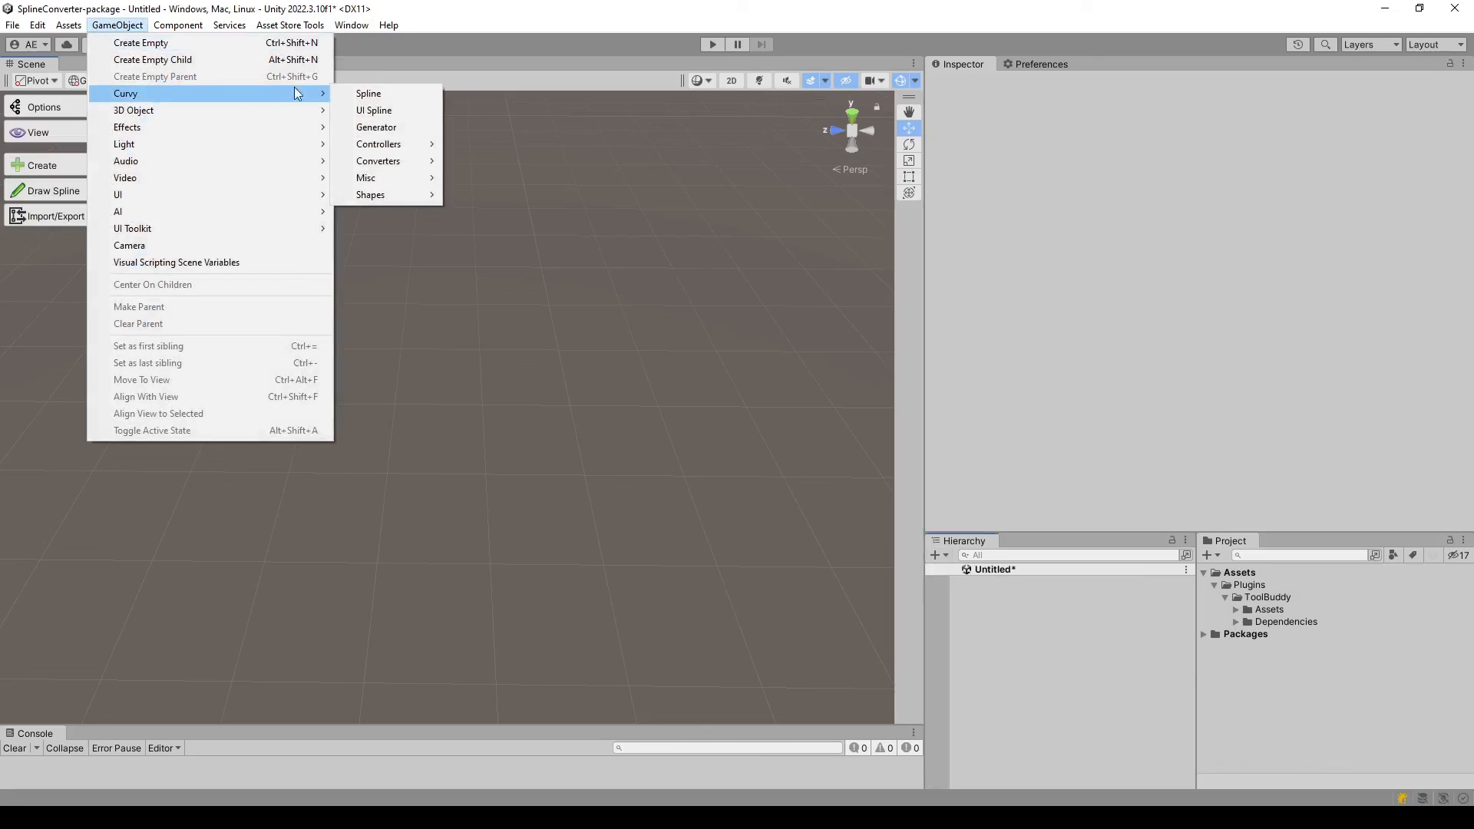
Browse the Component menu of addable component categories.
click(178, 24)
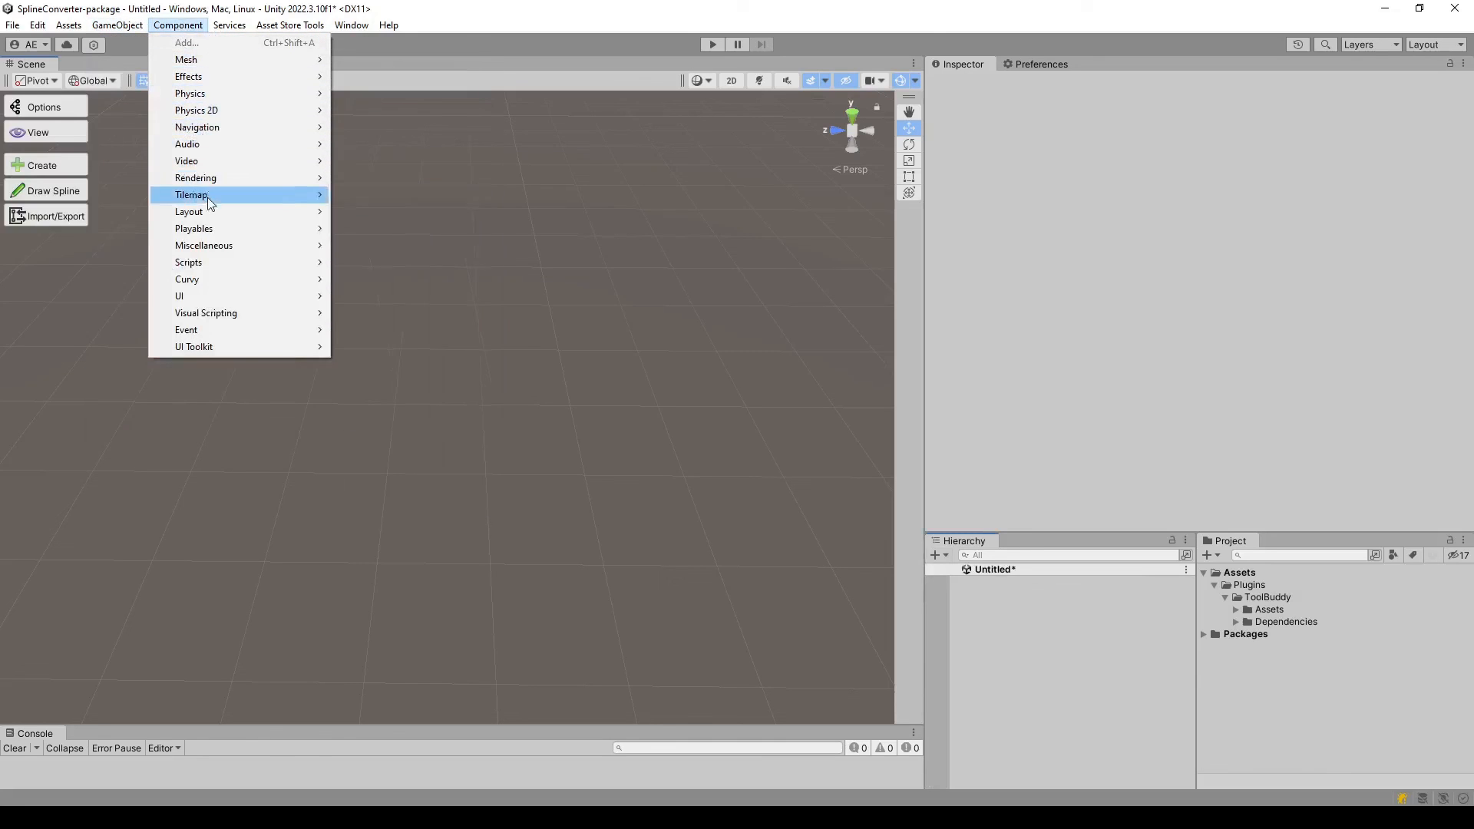